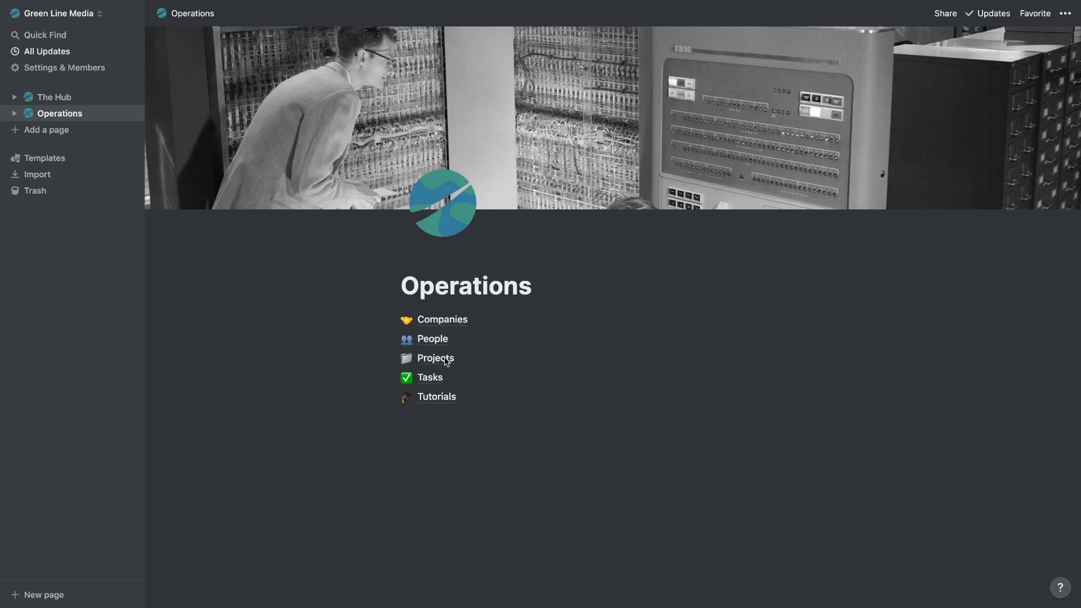
pyautogui.moveTo(444, 390)
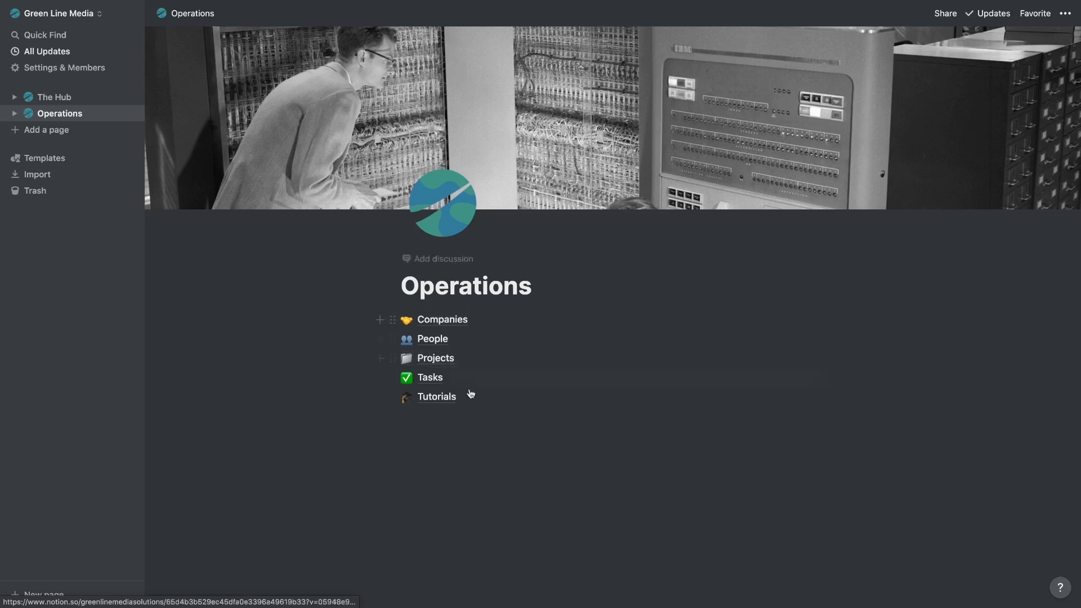
# - Open the Companies database and scroll down through its table
pyautogui.click(442, 319)
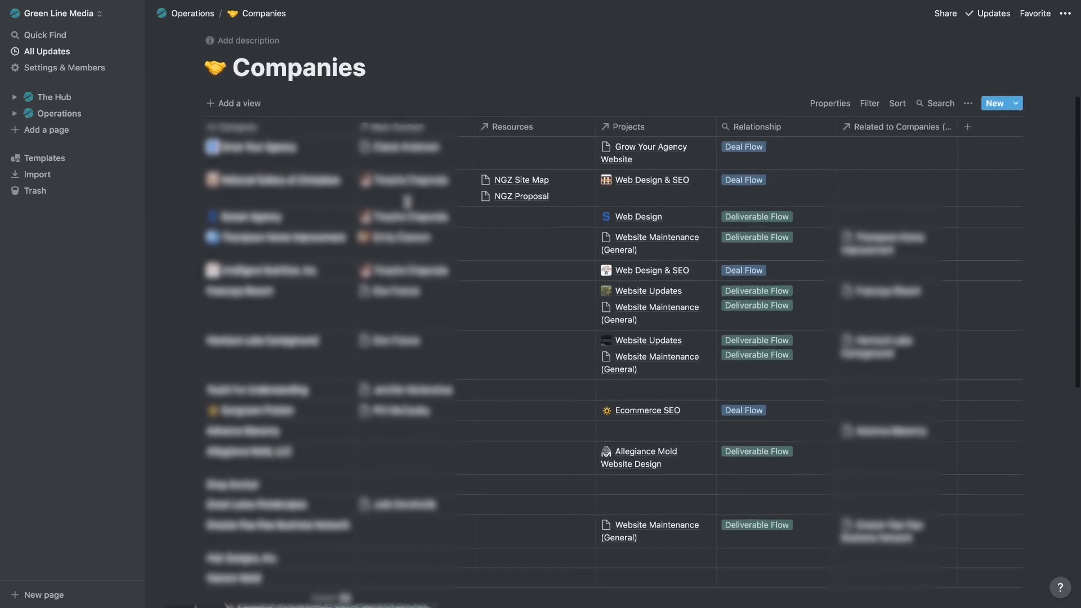
pyautogui.scroll(-3)
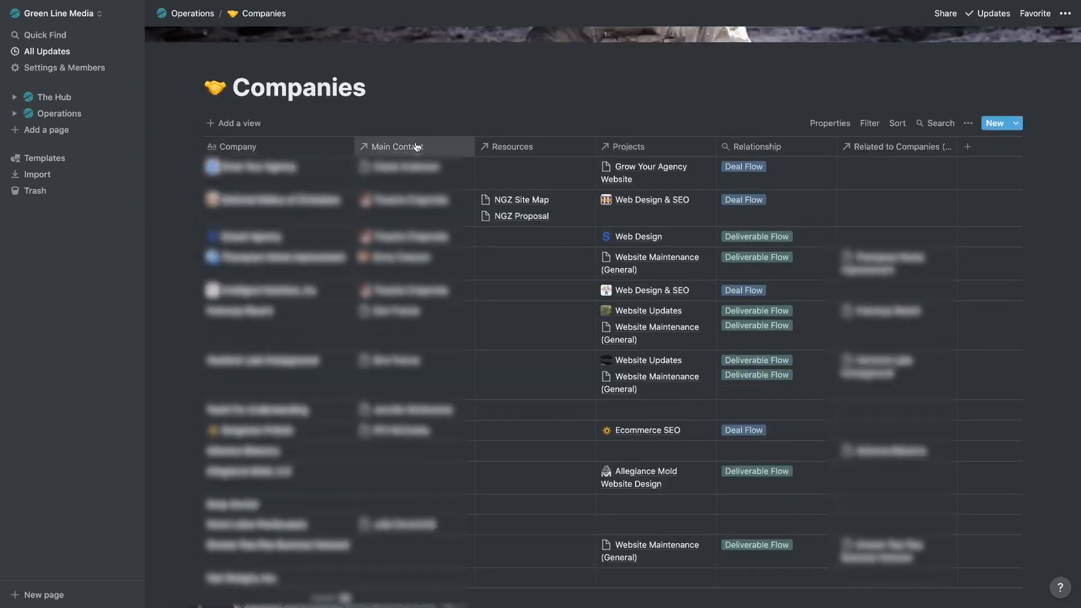
pyautogui.moveTo(393, 147)
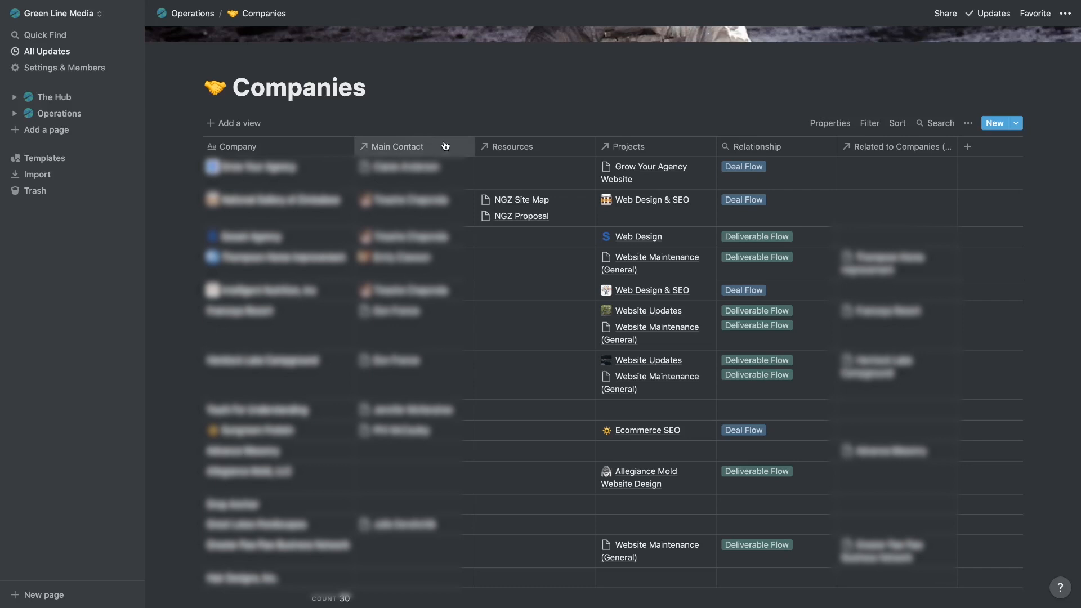
pyautogui.moveTo(627, 147)
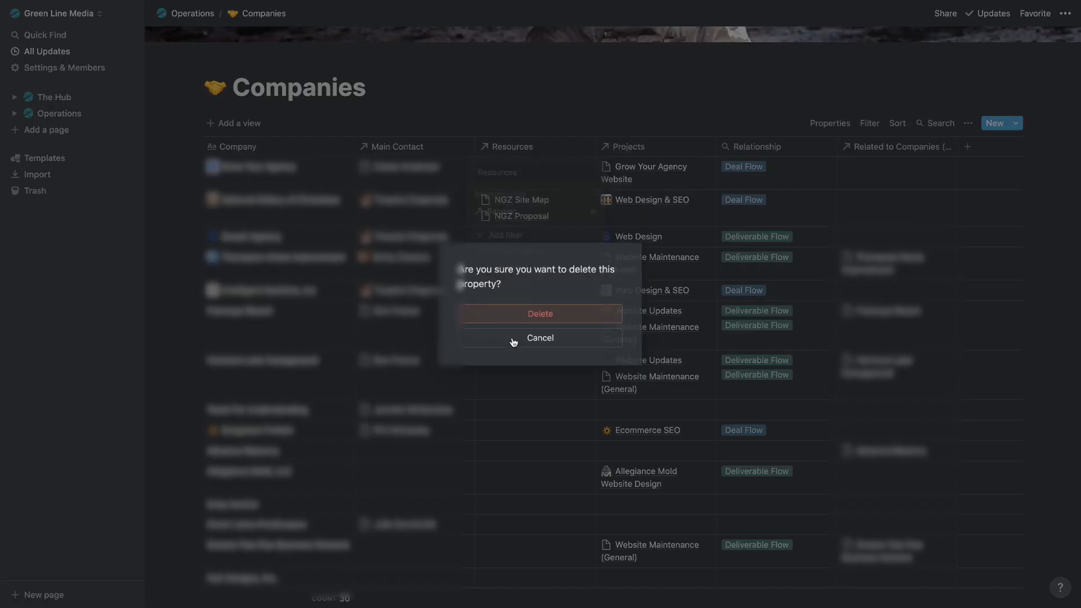
# - Confirm deleting the Resources property from the Companies table
pyautogui.click(539, 313)
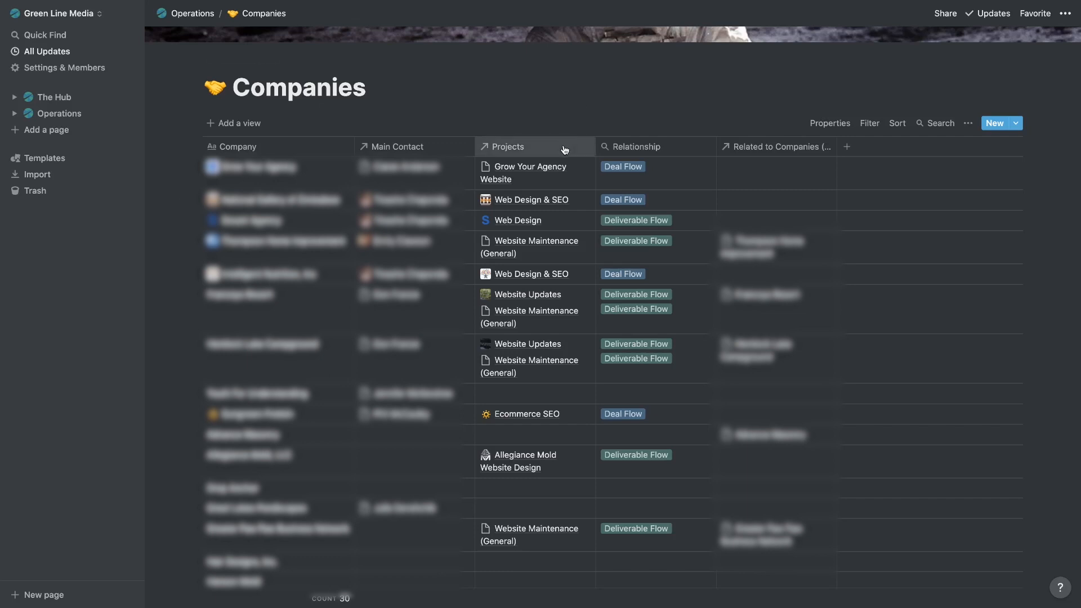
pyautogui.moveTo(697, 155)
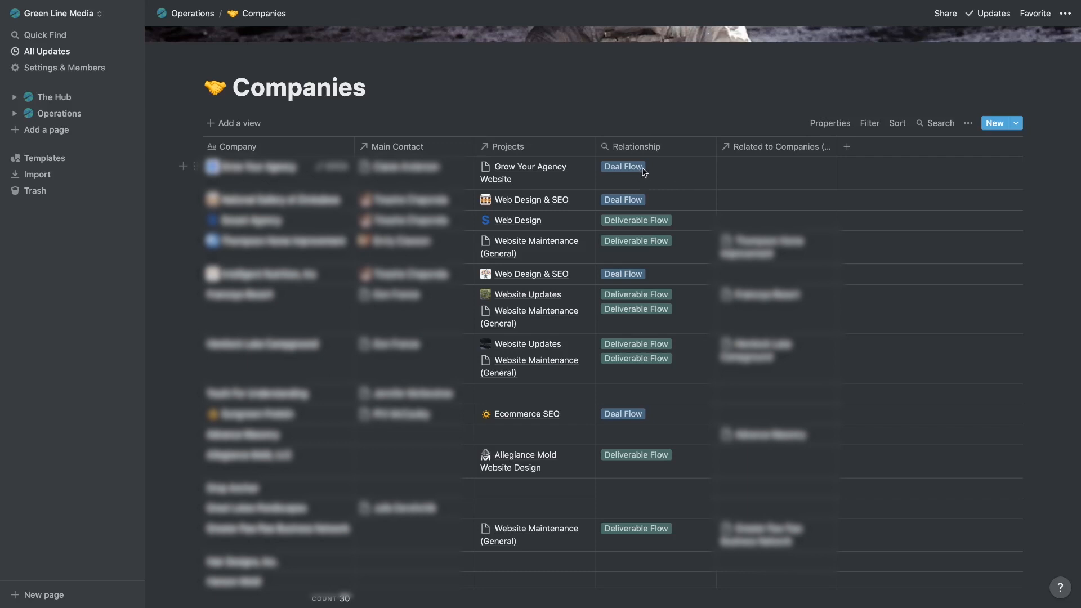
pyautogui.moveTo(664, 180)
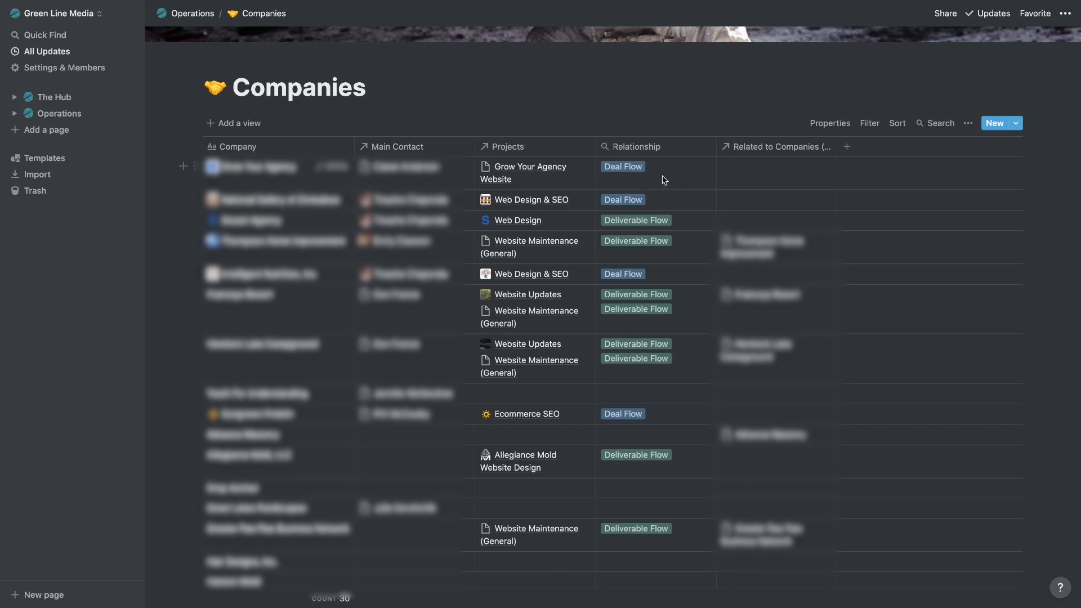
pyautogui.moveTo(697, 221)
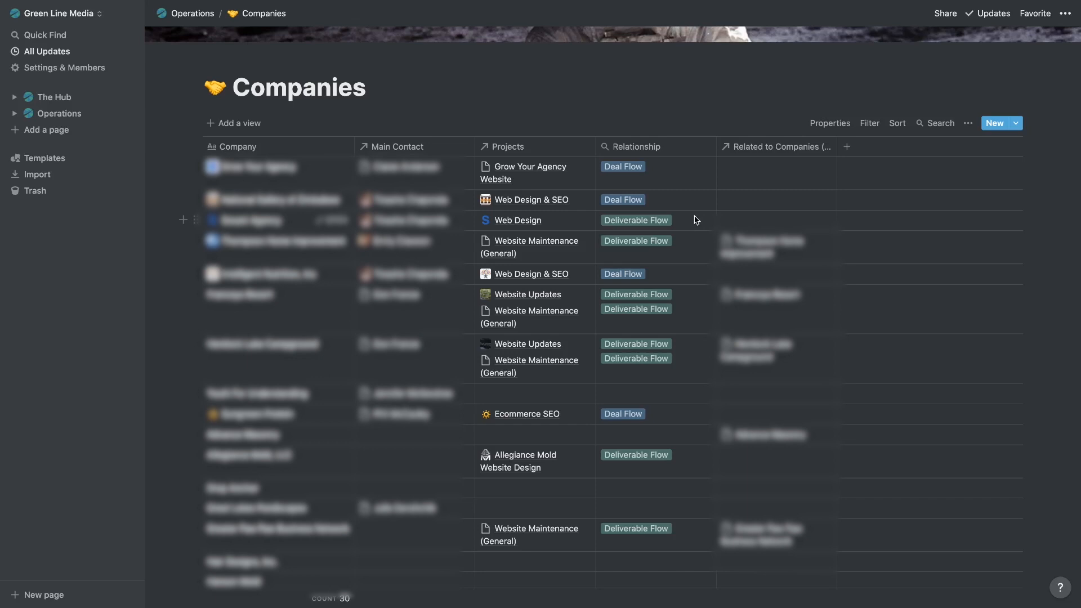
pyautogui.moveTo(701, 271)
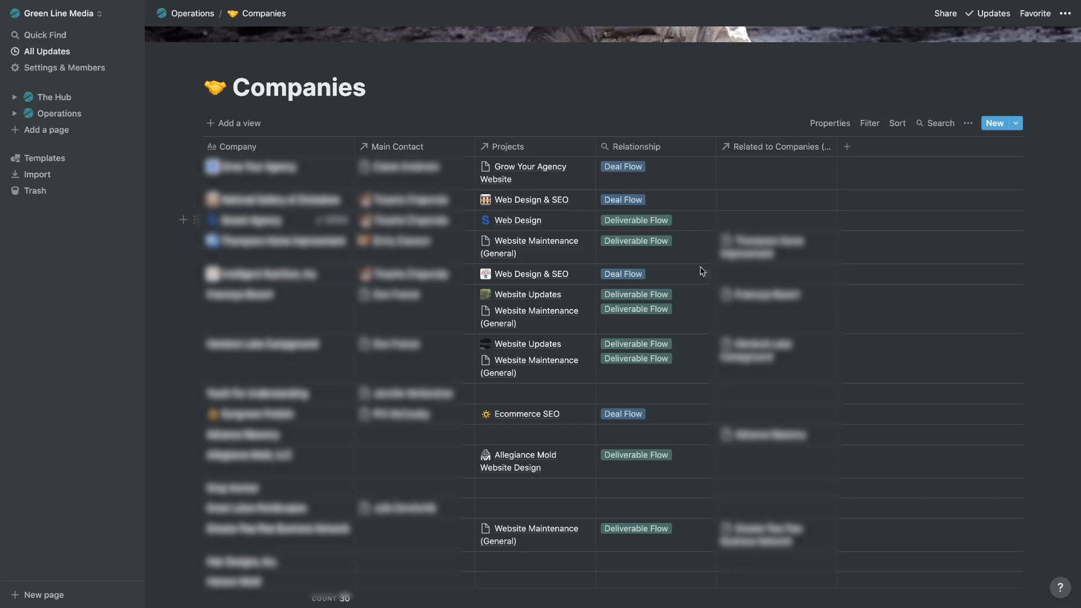
pyautogui.moveTo(677, 184)
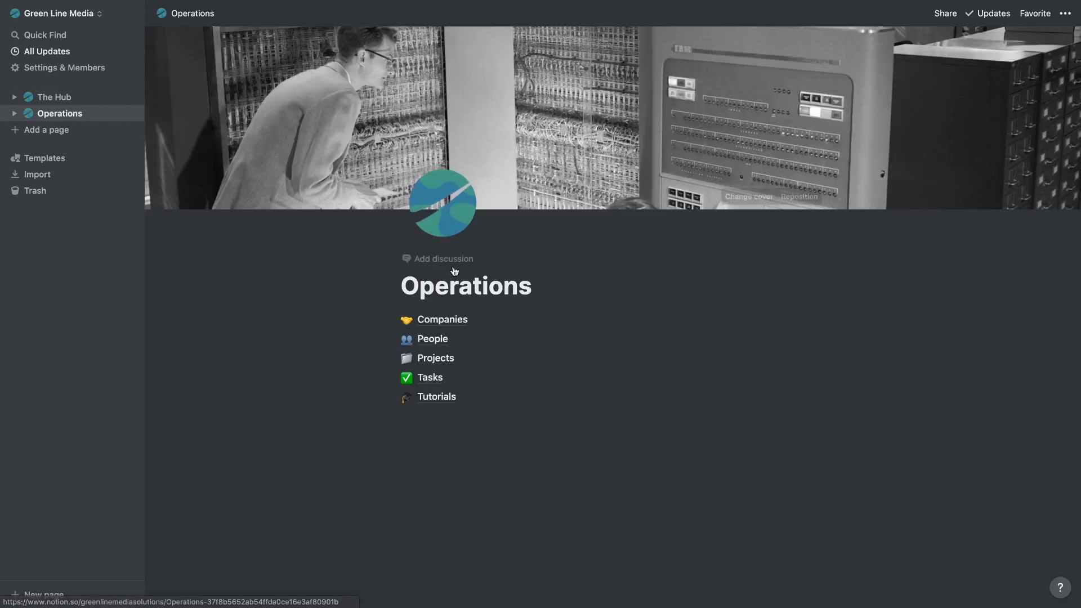
pyautogui.click(433, 338)
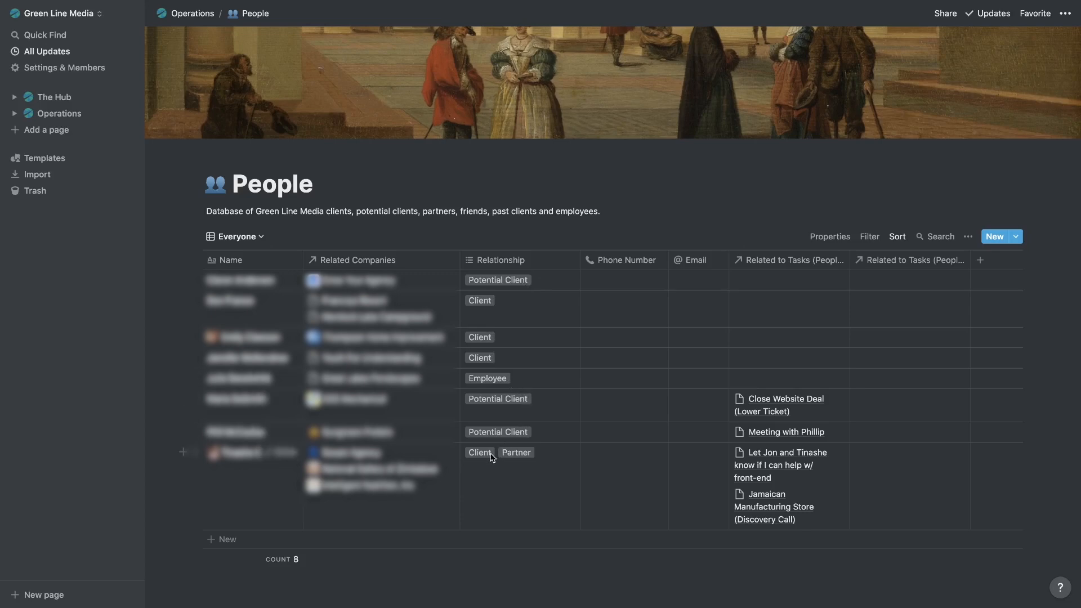
pyautogui.moveTo(516, 452)
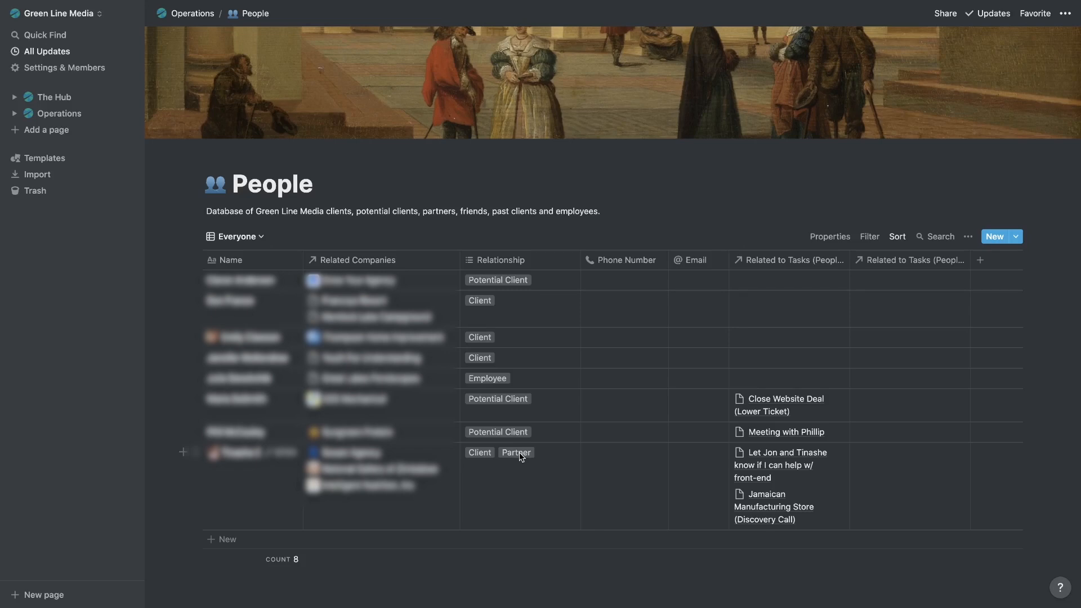
pyautogui.moveTo(542, 269)
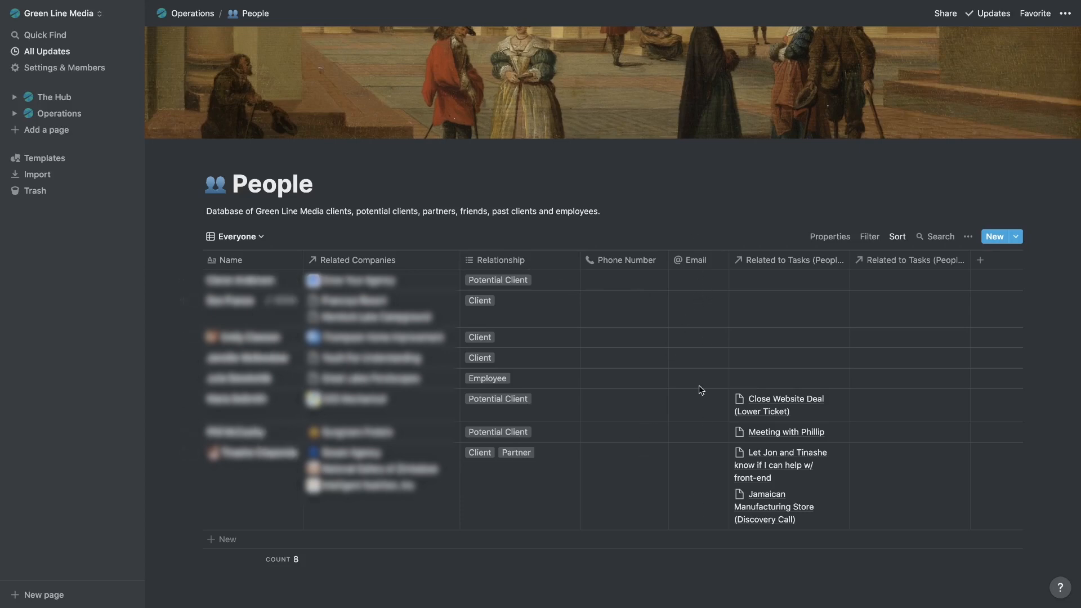
pyautogui.moveTo(790, 286)
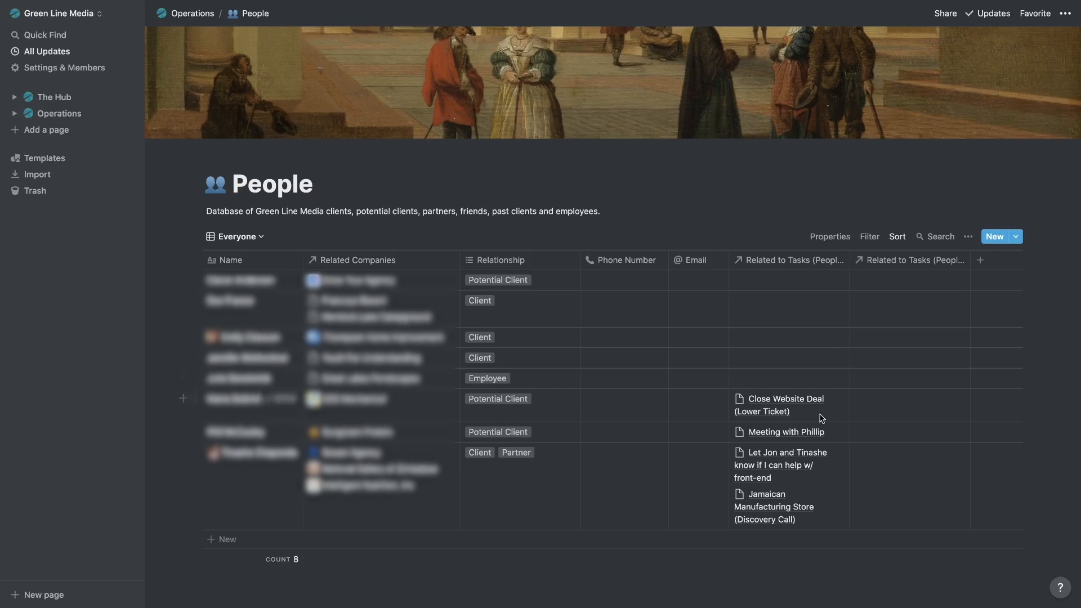
pyautogui.moveTo(753, 417)
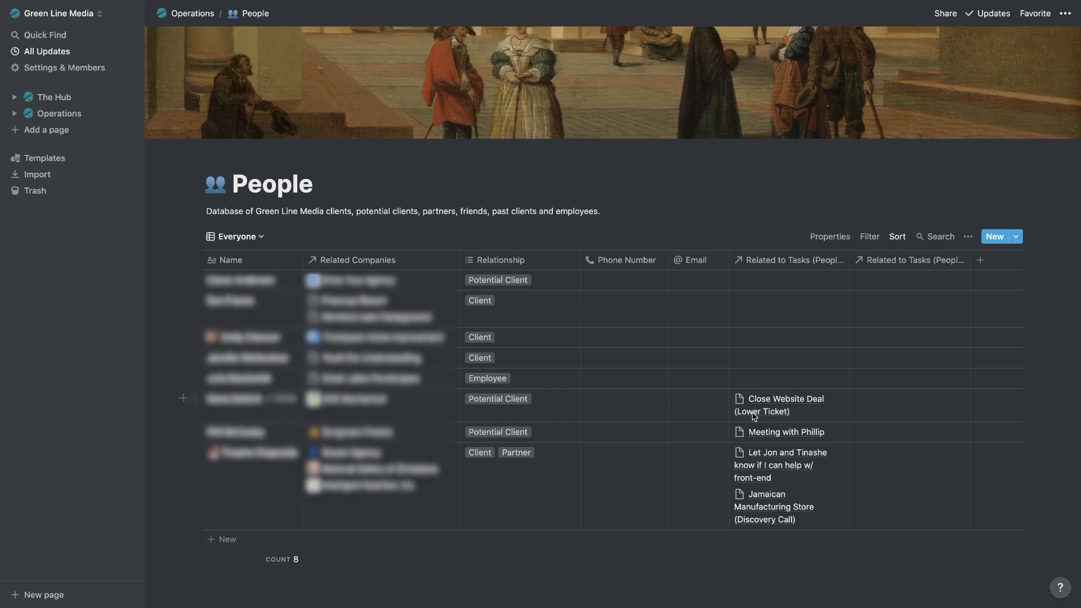
pyautogui.moveTo(783, 417)
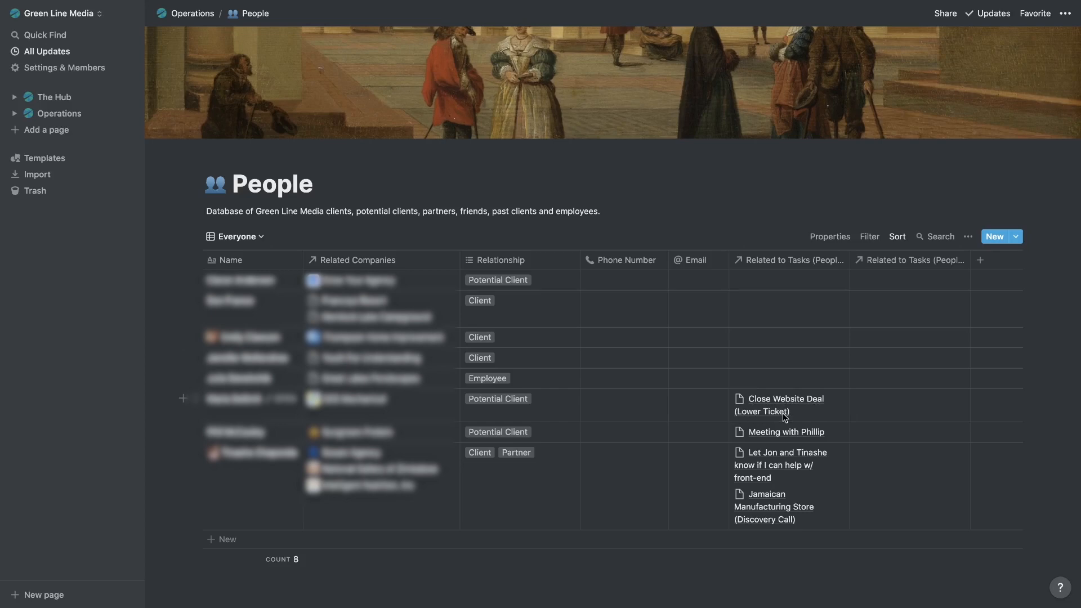
pyautogui.moveTo(785, 415)
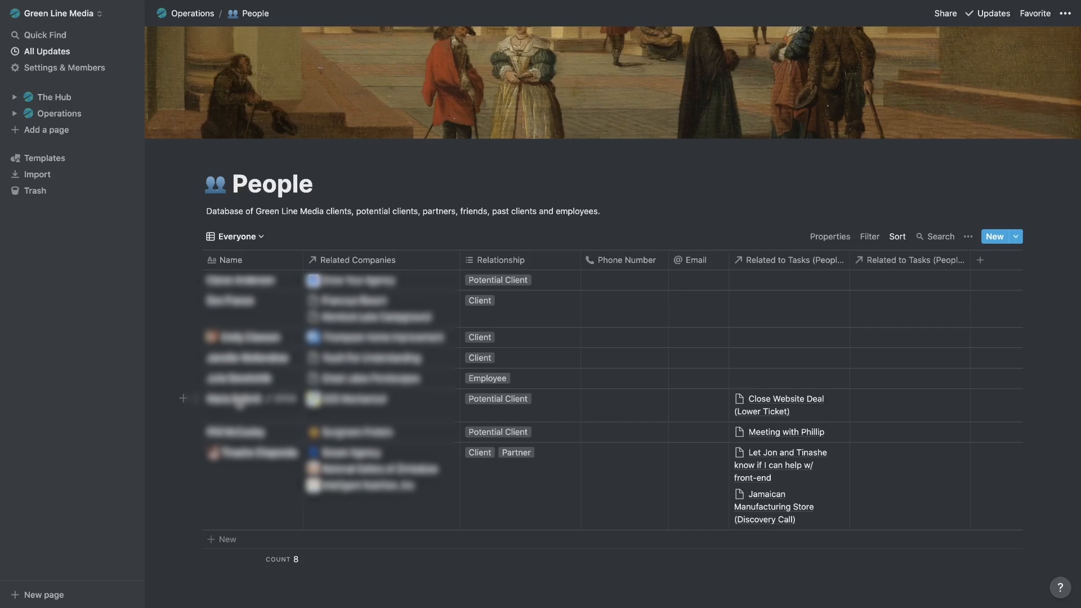
pyautogui.moveTo(775, 405)
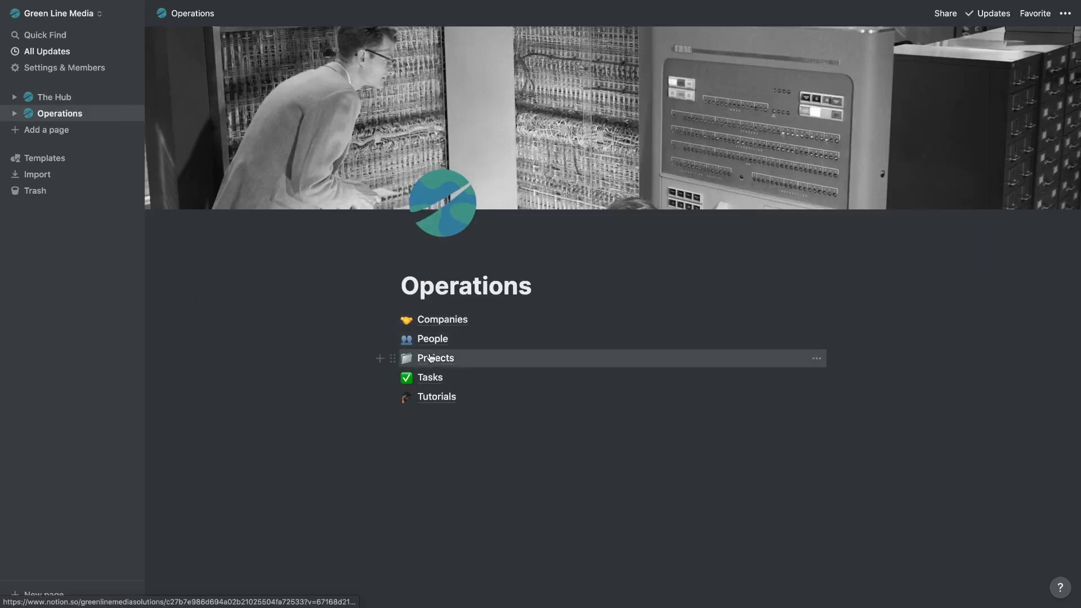
pyautogui.click(435, 358)
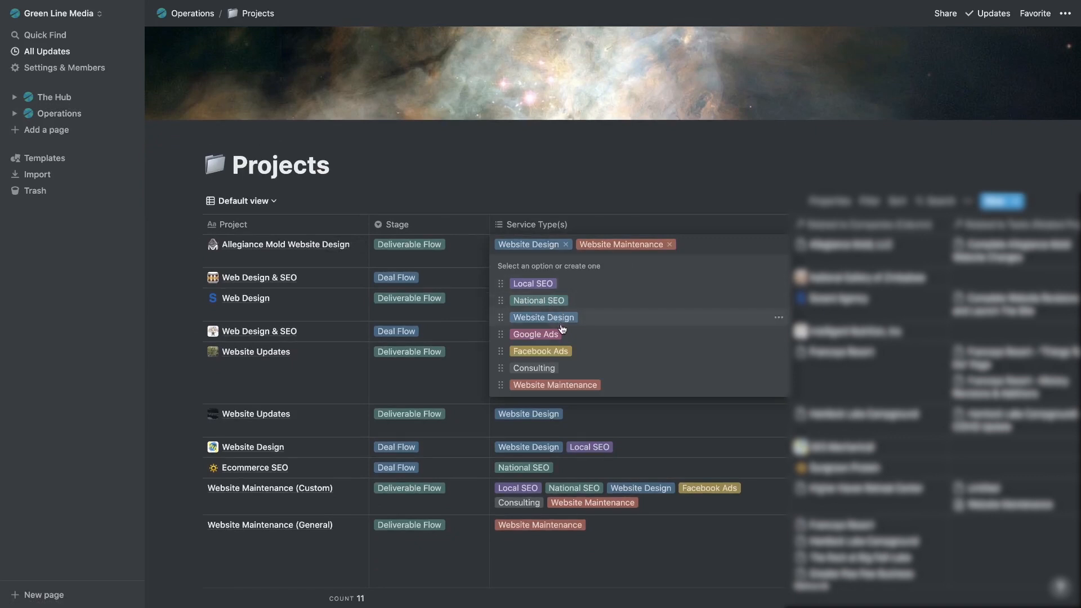
pyautogui.moveTo(565, 371)
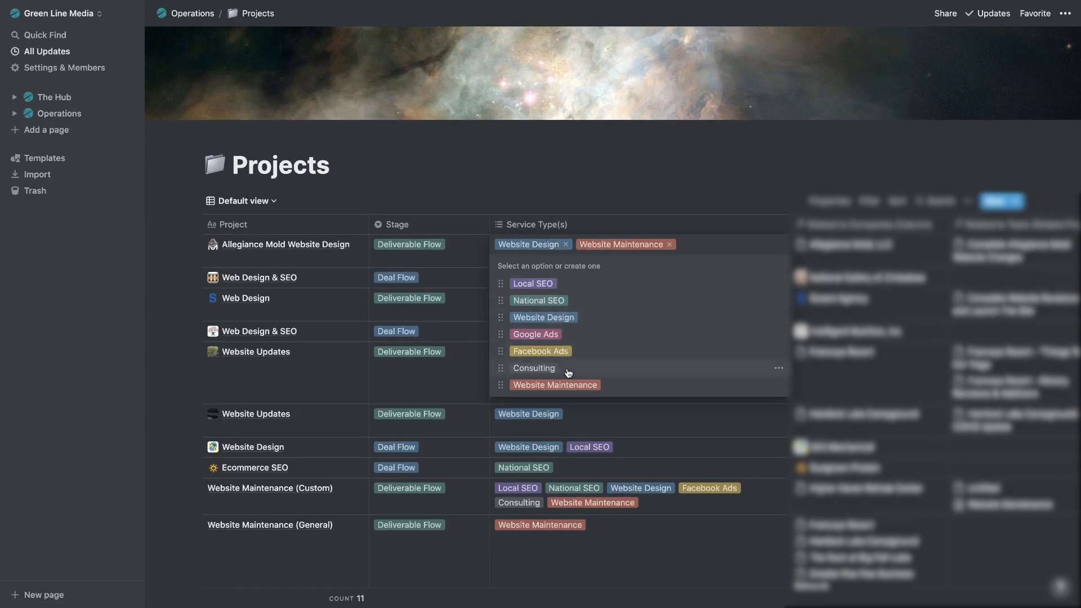
pyautogui.click(803, 184)
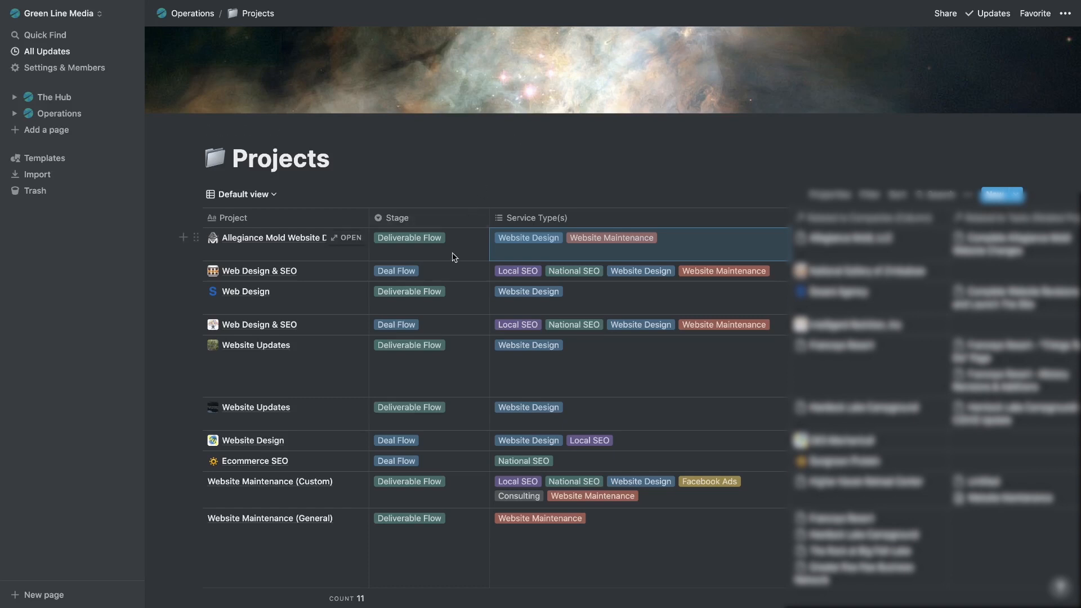
pyautogui.click(409, 237)
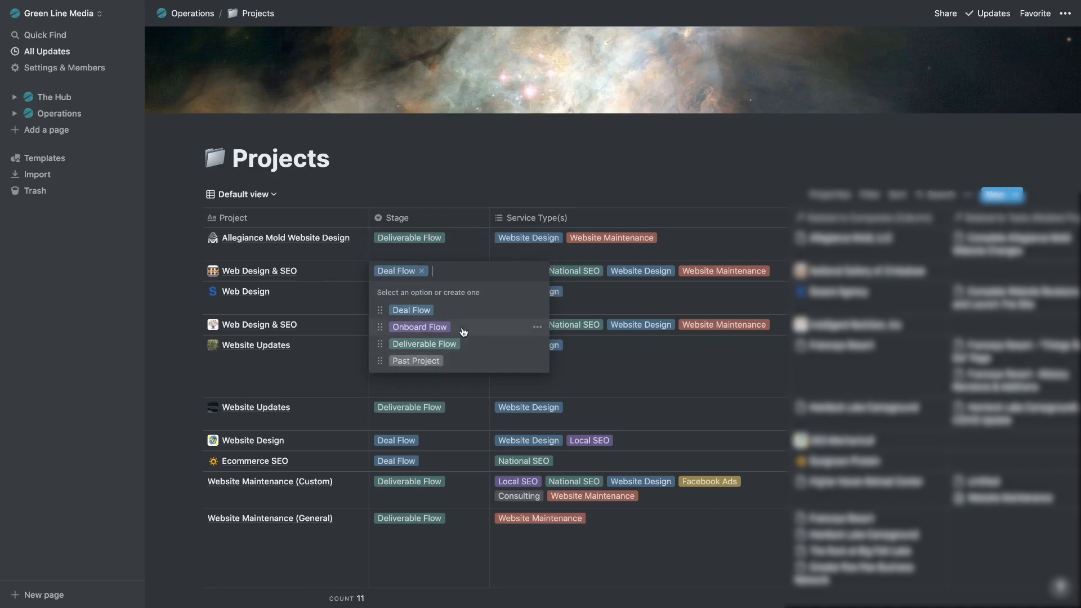
pyautogui.click(468, 187)
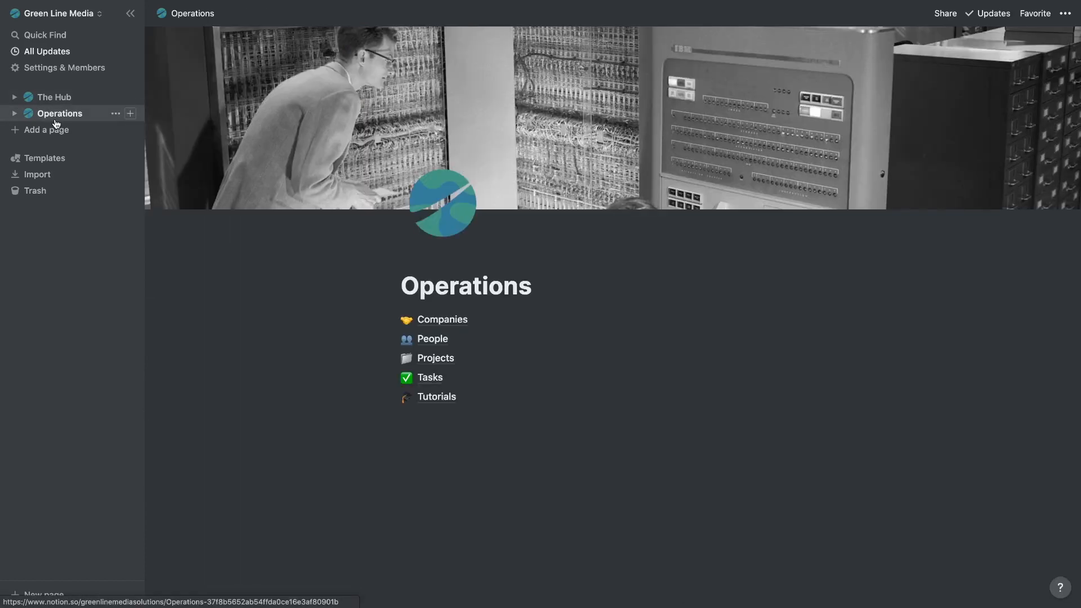
# - Open Tasks, try the Relationships and Archive views, then settle on Deliverable View
pyautogui.click(429, 378)
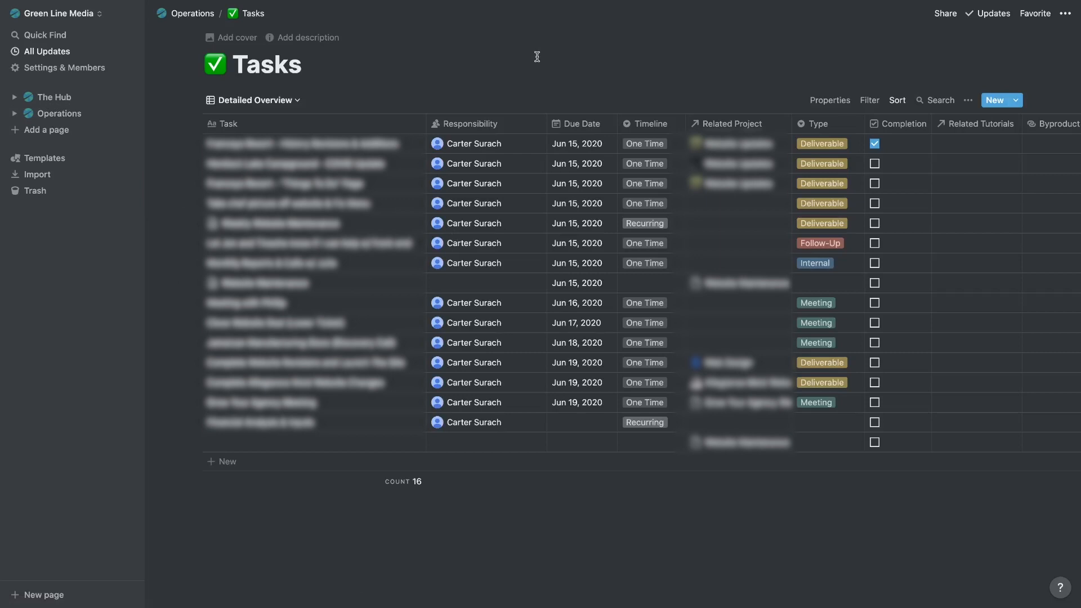
pyautogui.moveTo(605, 105)
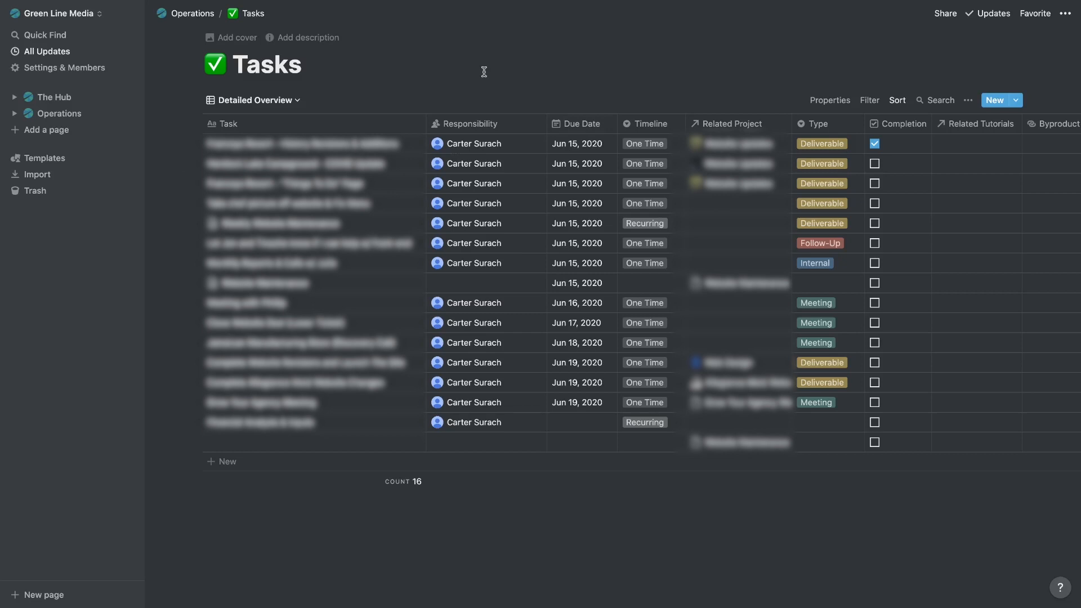
pyautogui.moveTo(580, 65)
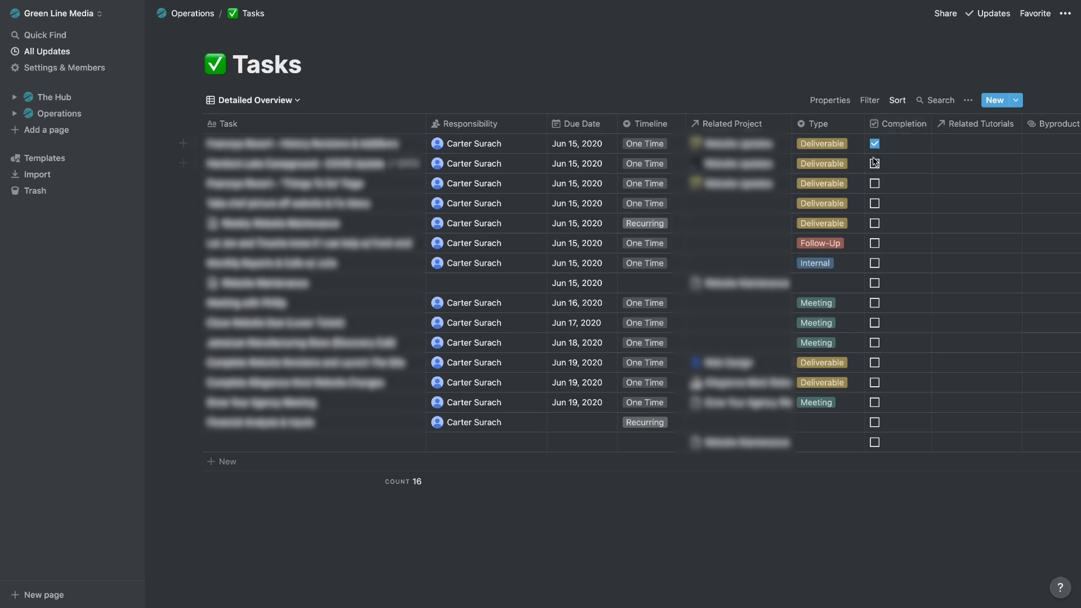
pyautogui.click(256, 101)
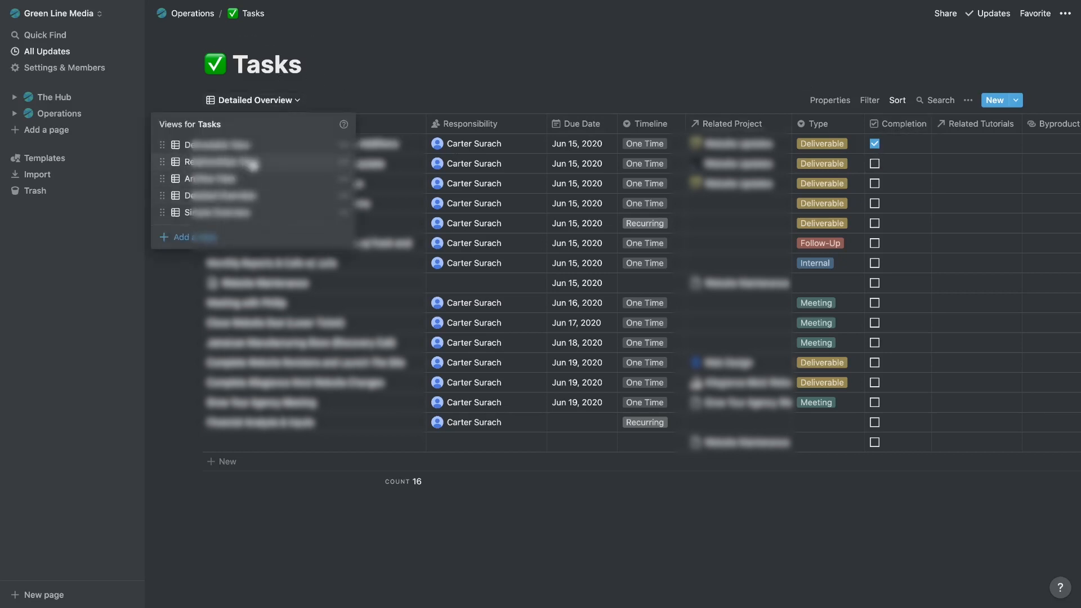
pyautogui.click(227, 163)
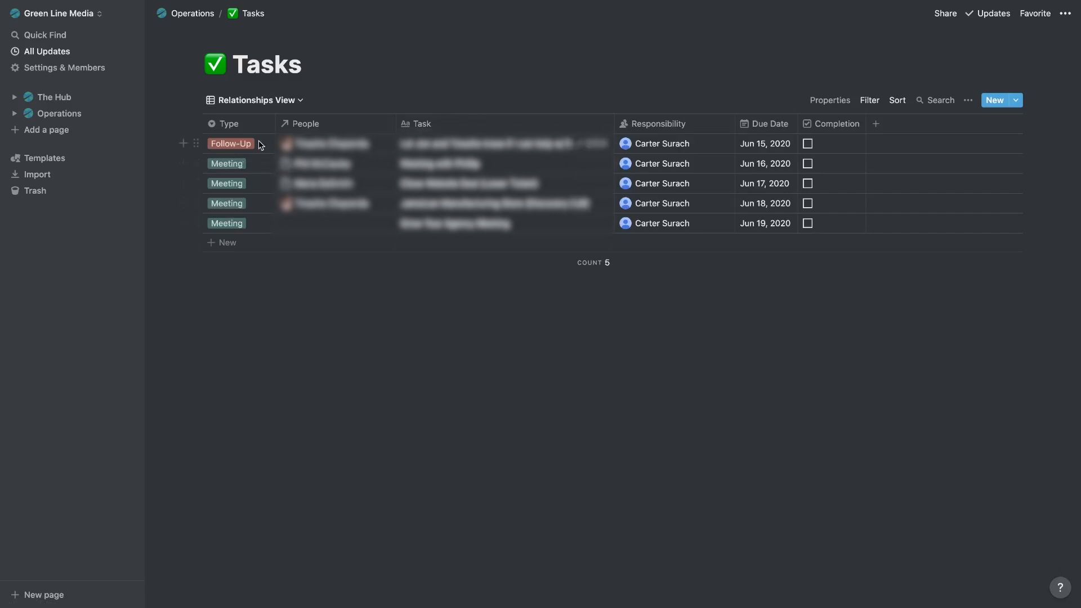
pyautogui.click(254, 99)
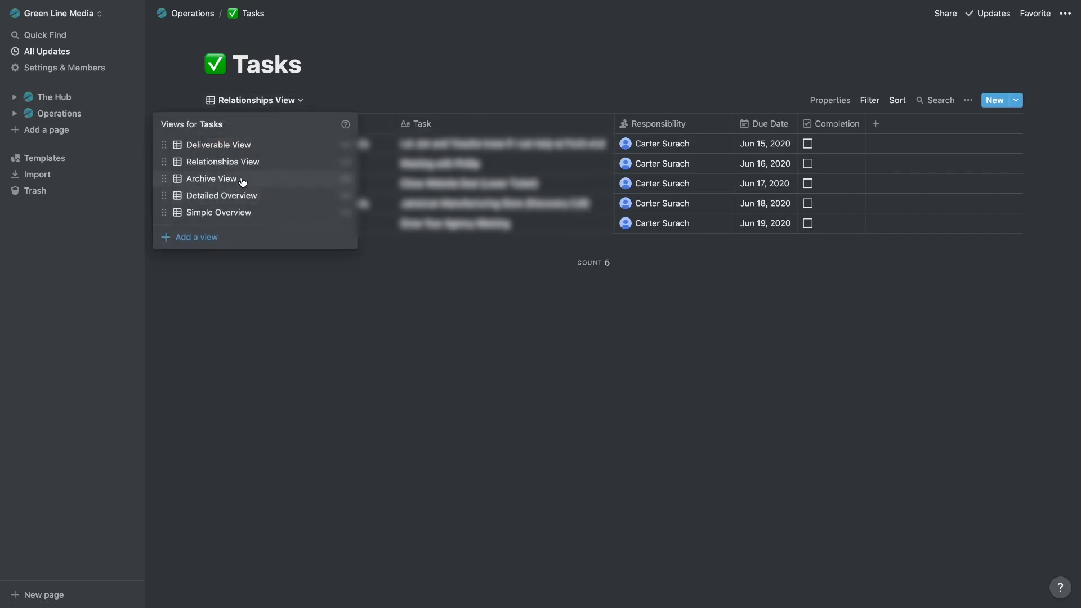
pyautogui.click(211, 178)
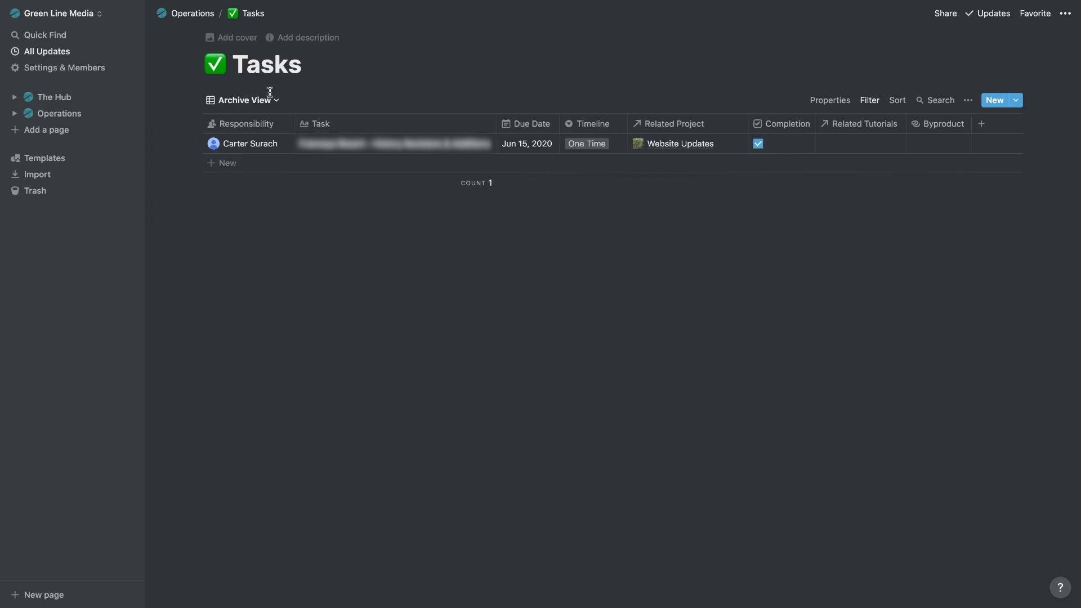
pyautogui.click(243, 100)
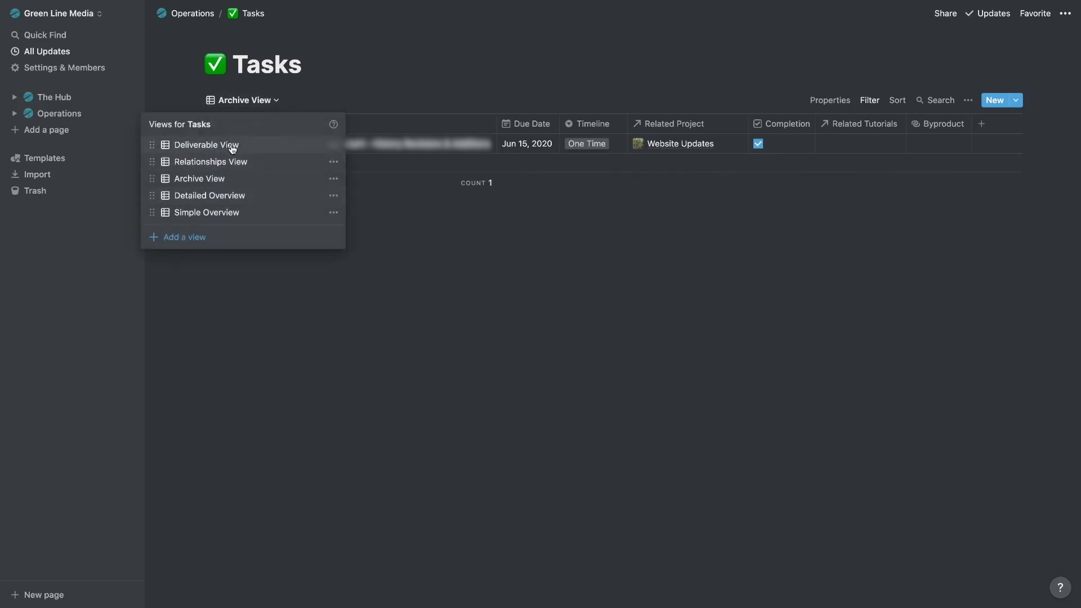
pyautogui.click(207, 145)
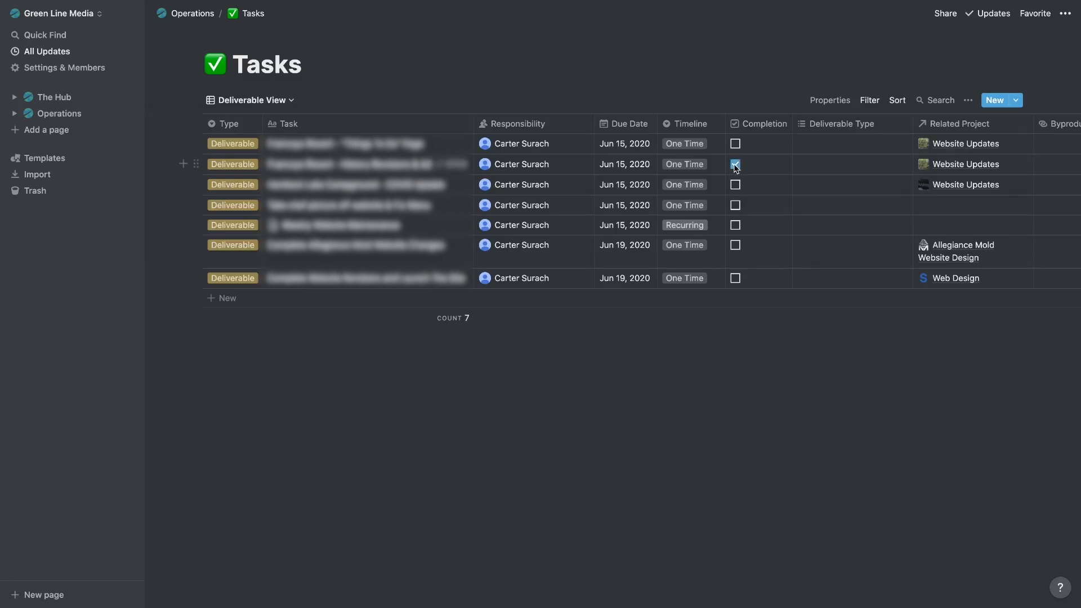
# - Add a second filter condition to the Deliverable View that hides completed tasks
pyautogui.click(734, 164)
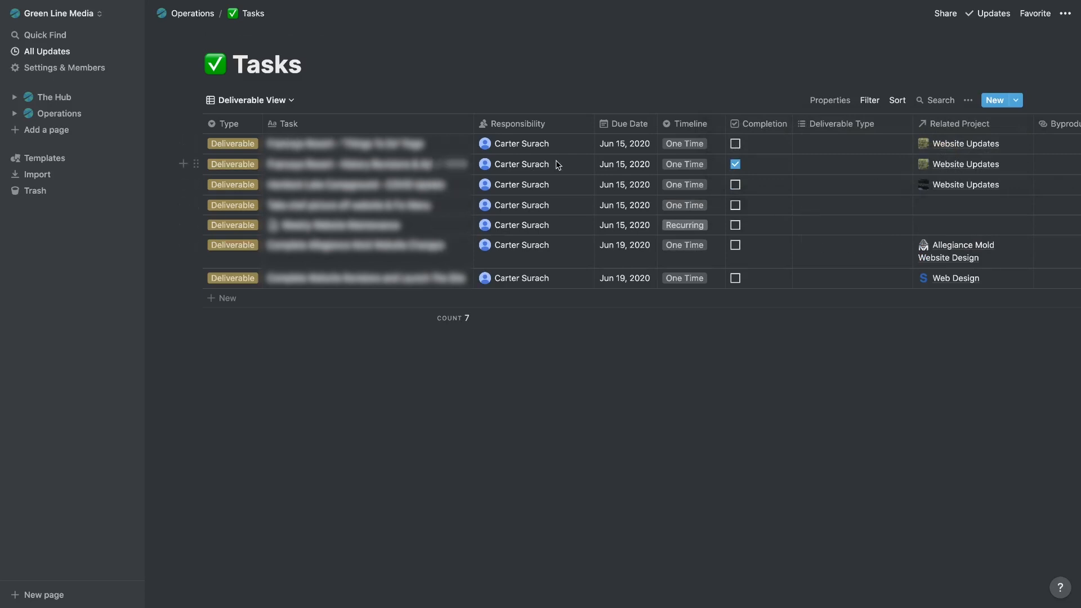
pyautogui.click(869, 100)
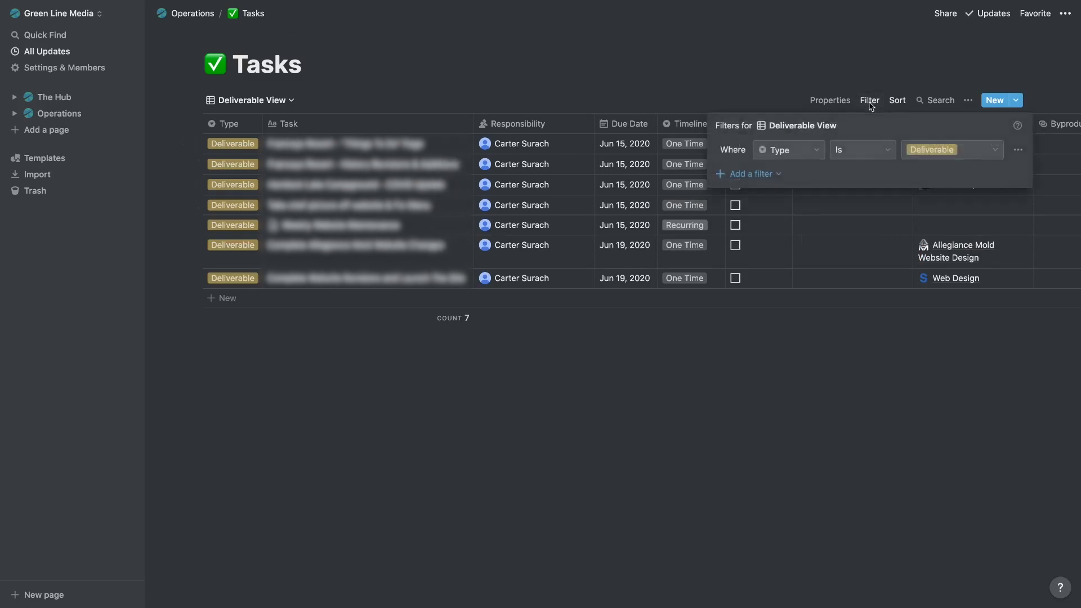
pyautogui.click(749, 173)
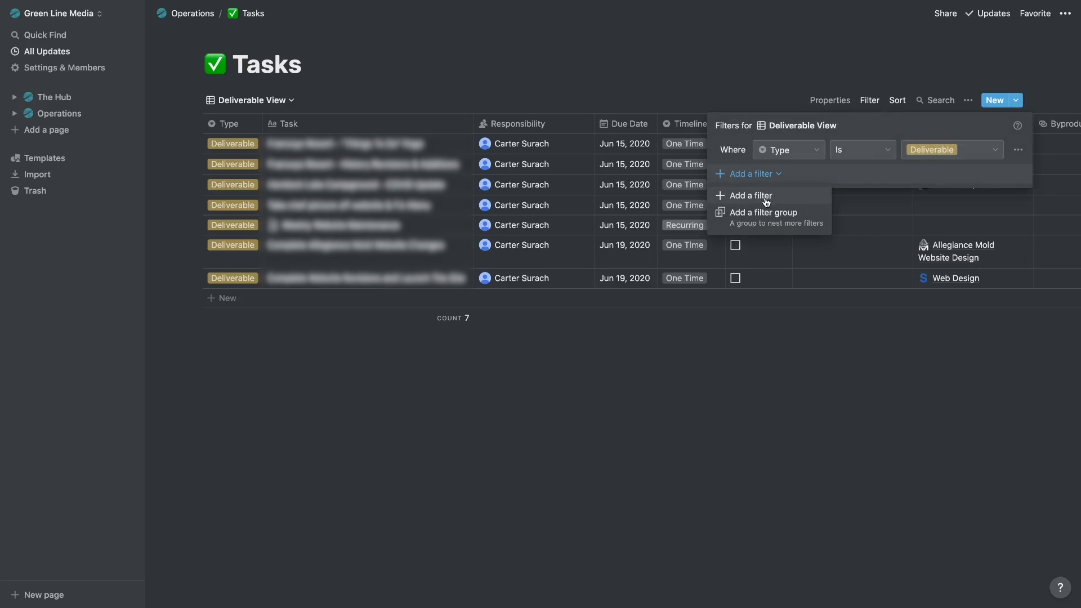
pyautogui.click(748, 195)
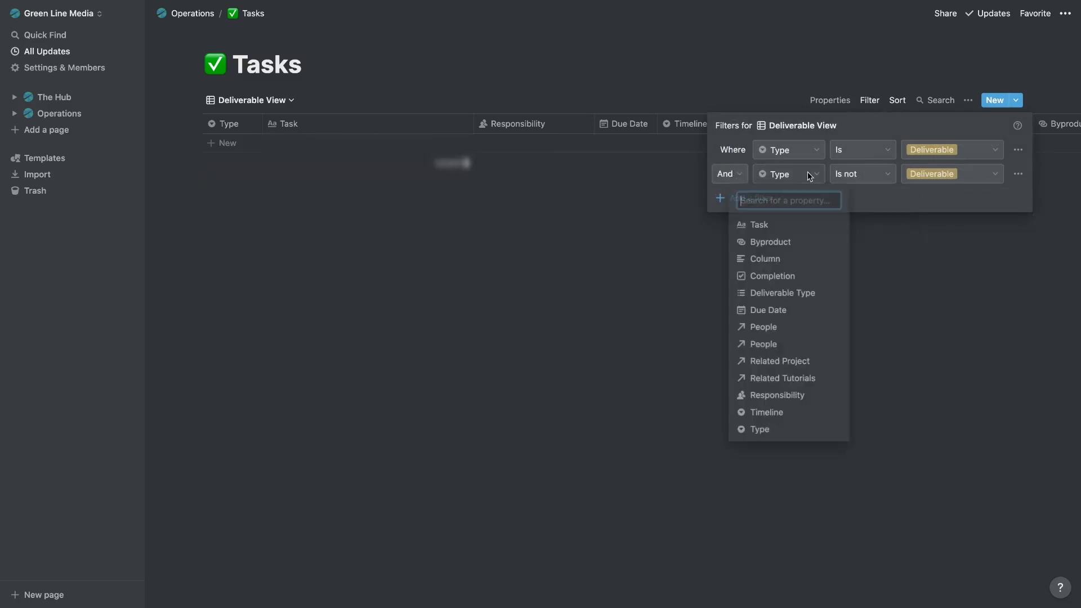
pyautogui.click(772, 276)
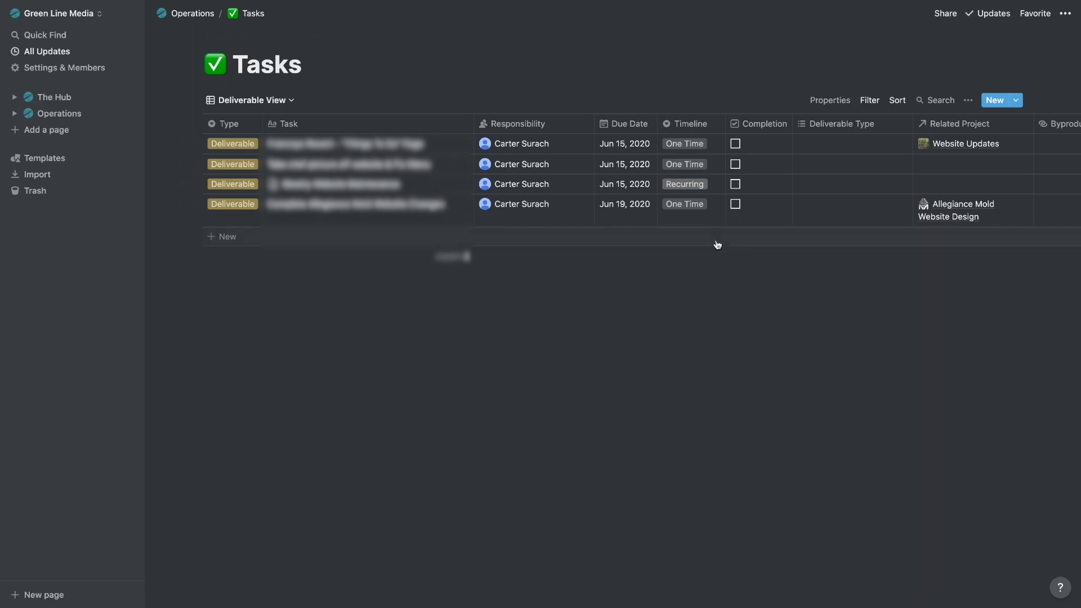
# - In Archive View, untick the Web Design task's Completion box, then leave the view
pyautogui.click(249, 100)
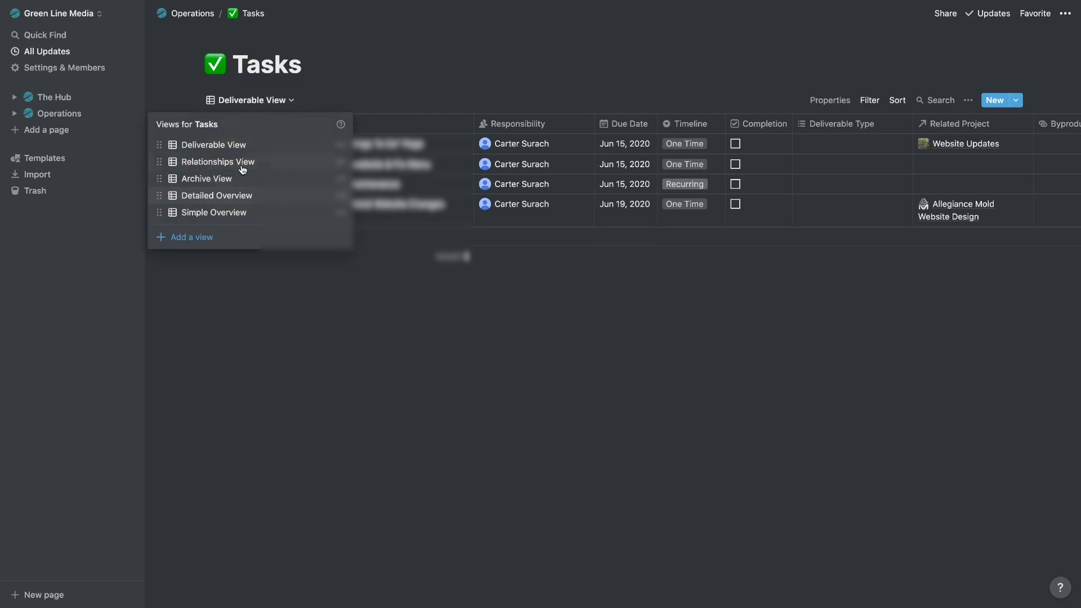
pyautogui.click(206, 179)
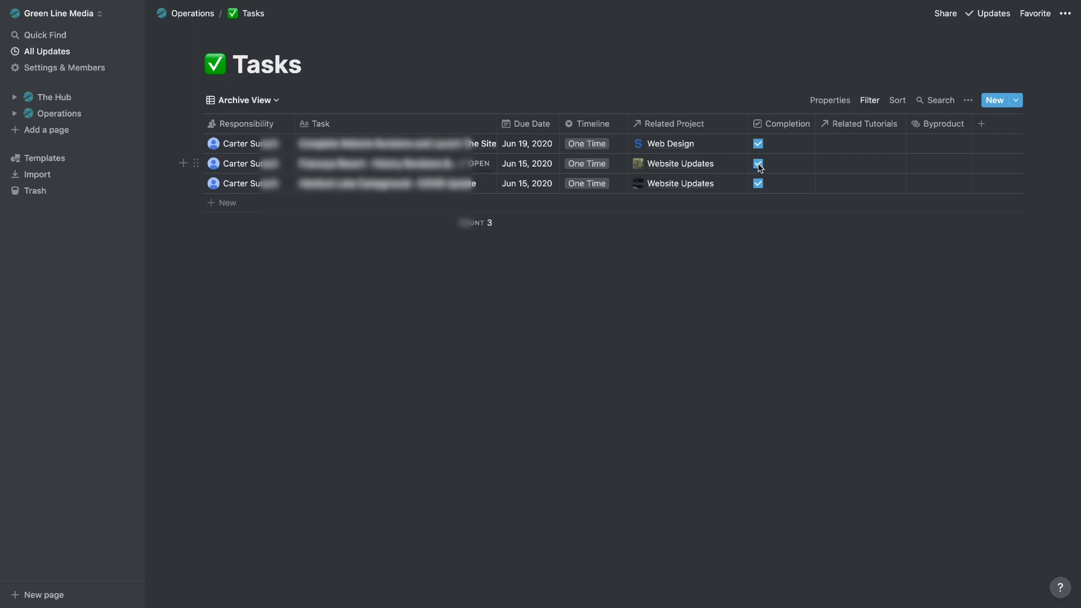
pyautogui.click(758, 144)
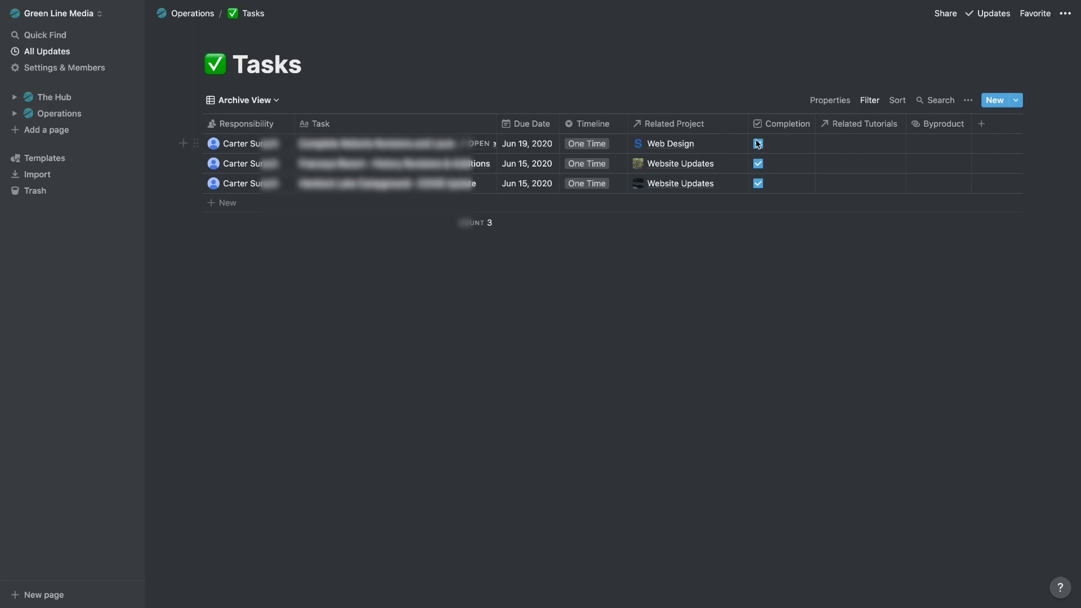
pyautogui.click(758, 143)
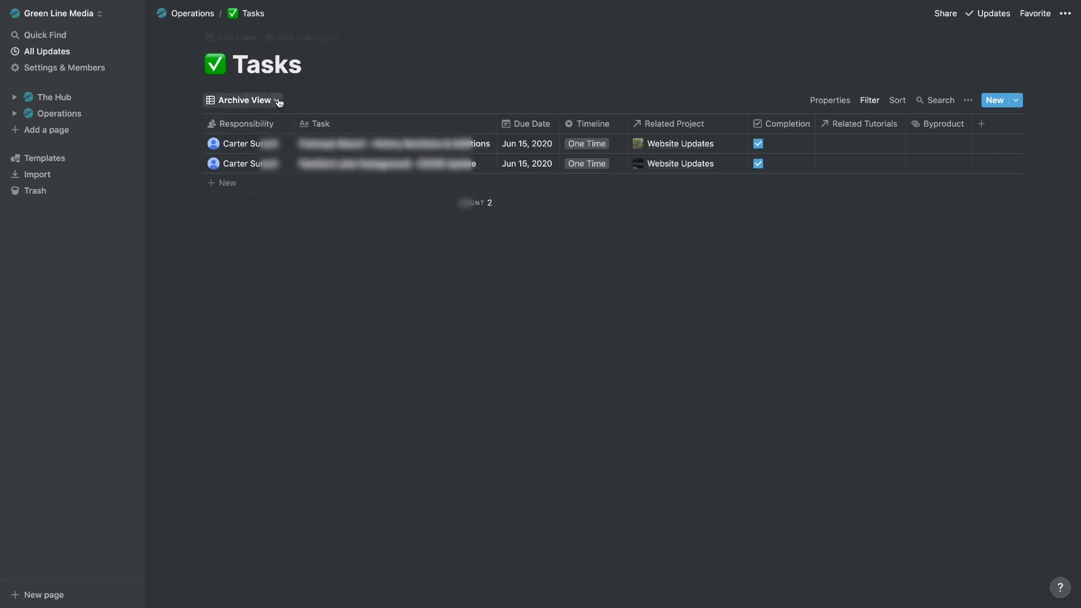
pyautogui.click(242, 100)
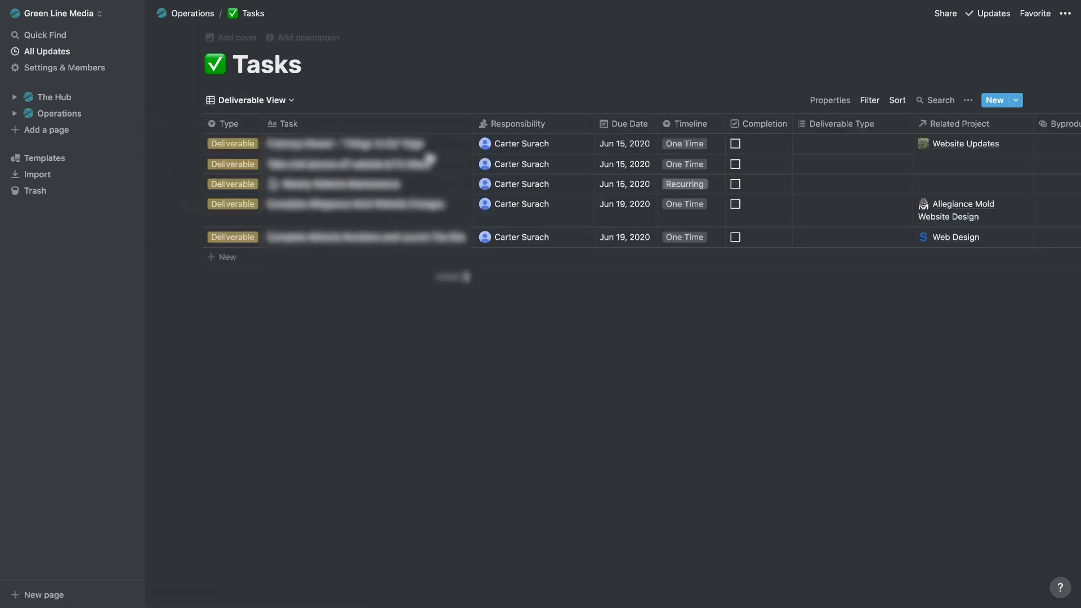
pyautogui.click(193, 13)
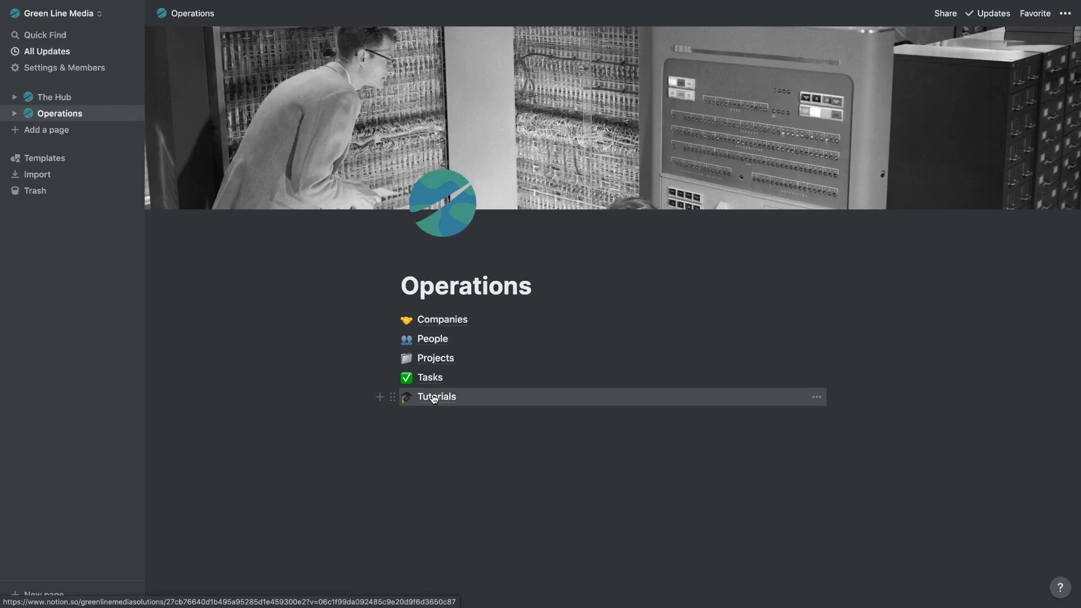
# - Open the Tutorials database and its first row, 'How to Create a Sitemap'
pyautogui.click(436, 396)
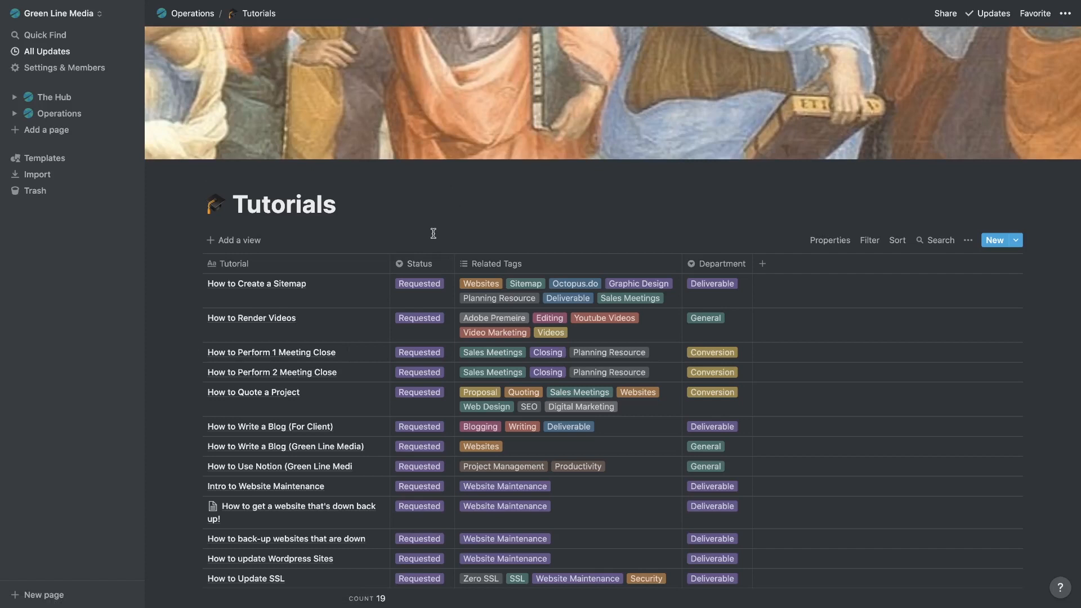
pyautogui.moveTo(366, 299)
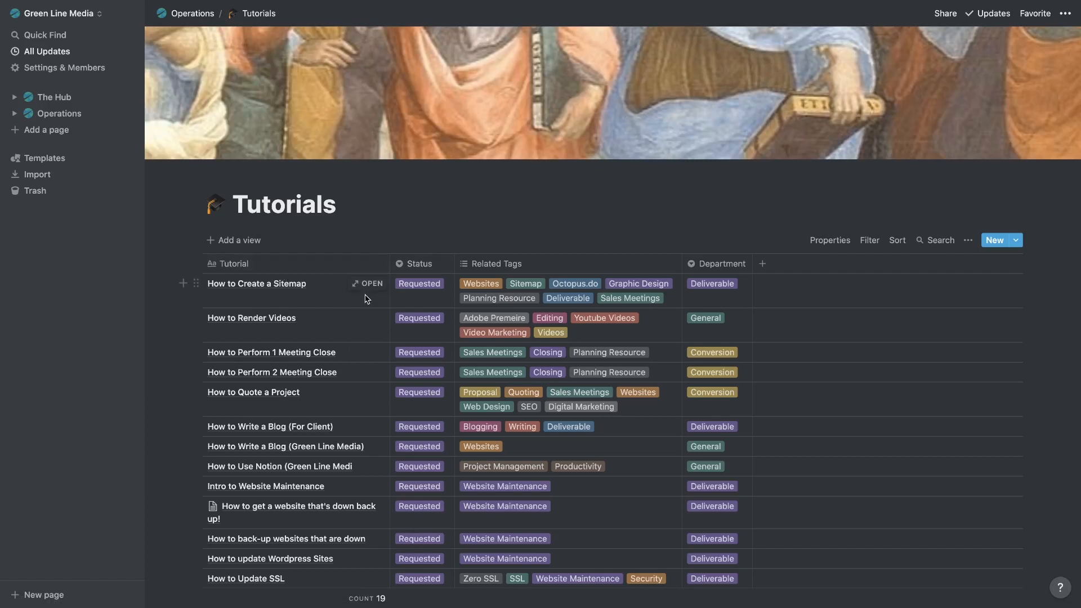
pyautogui.moveTo(366, 283)
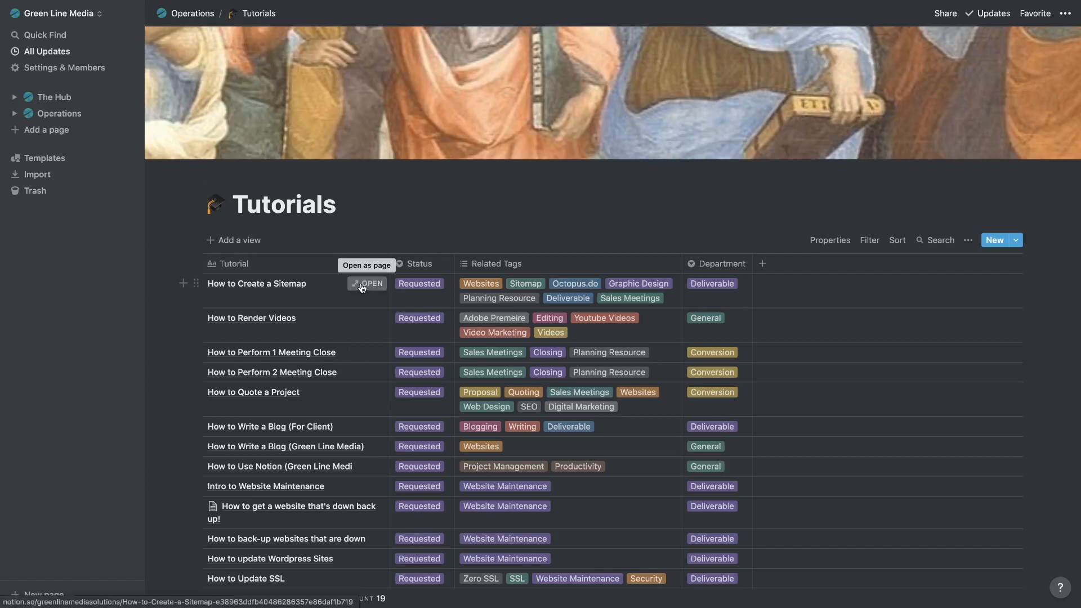
pyautogui.click(371, 283)
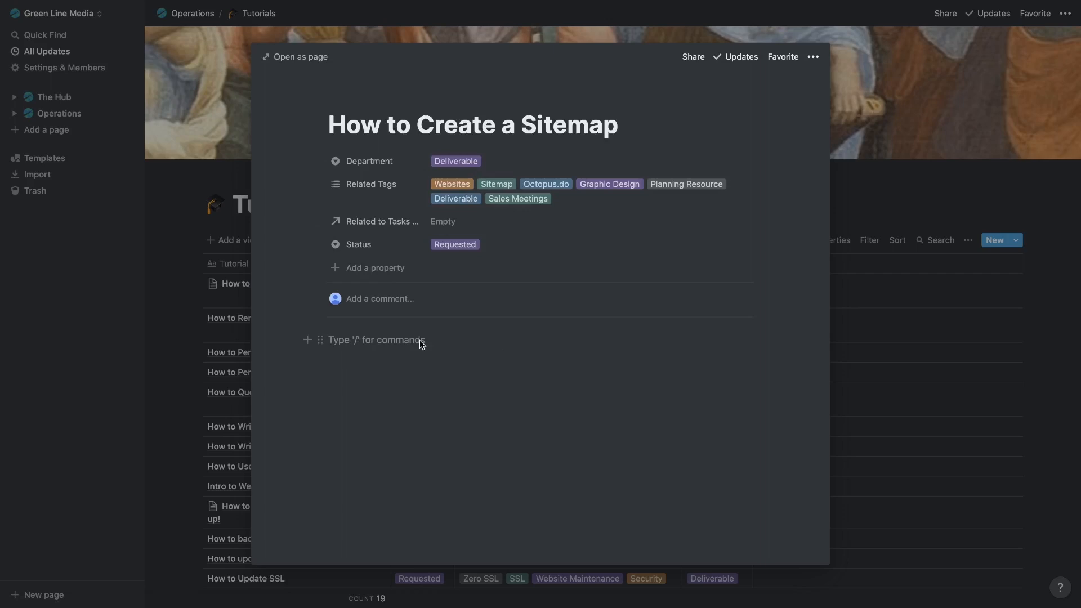
# - Type draft steps like '1) Open Sitemap softw', remove them, and close the preview
pyautogui.write('1.')
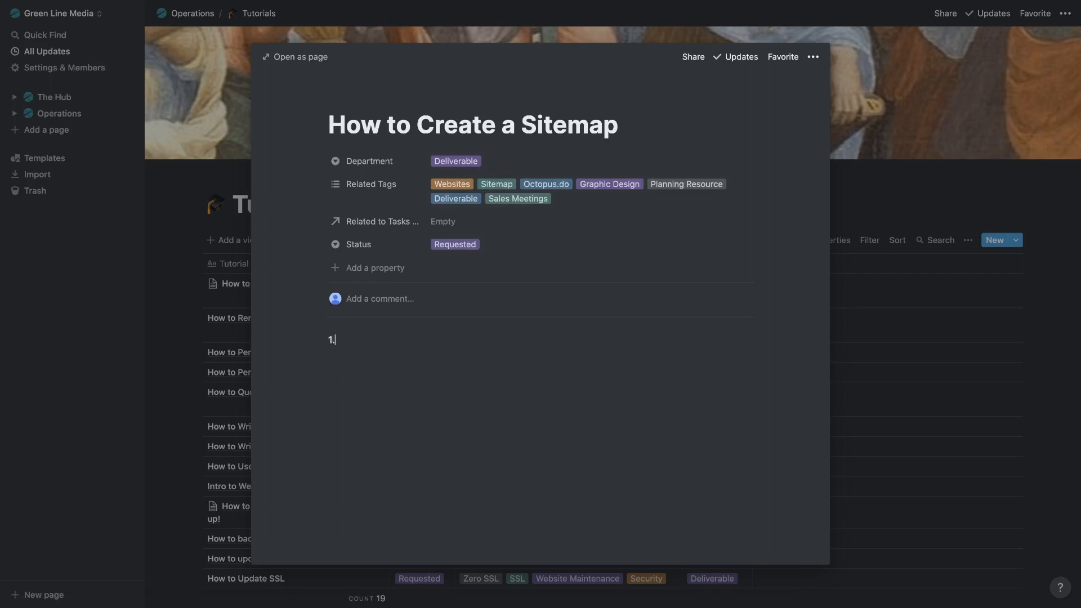
pyautogui.write(')')
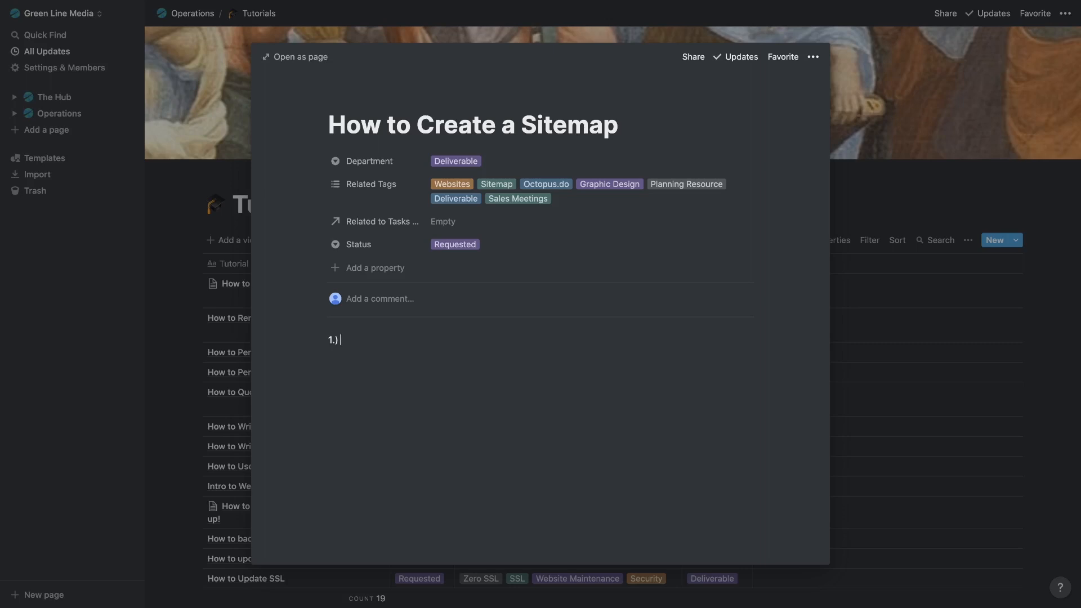
pyautogui.write('Open')
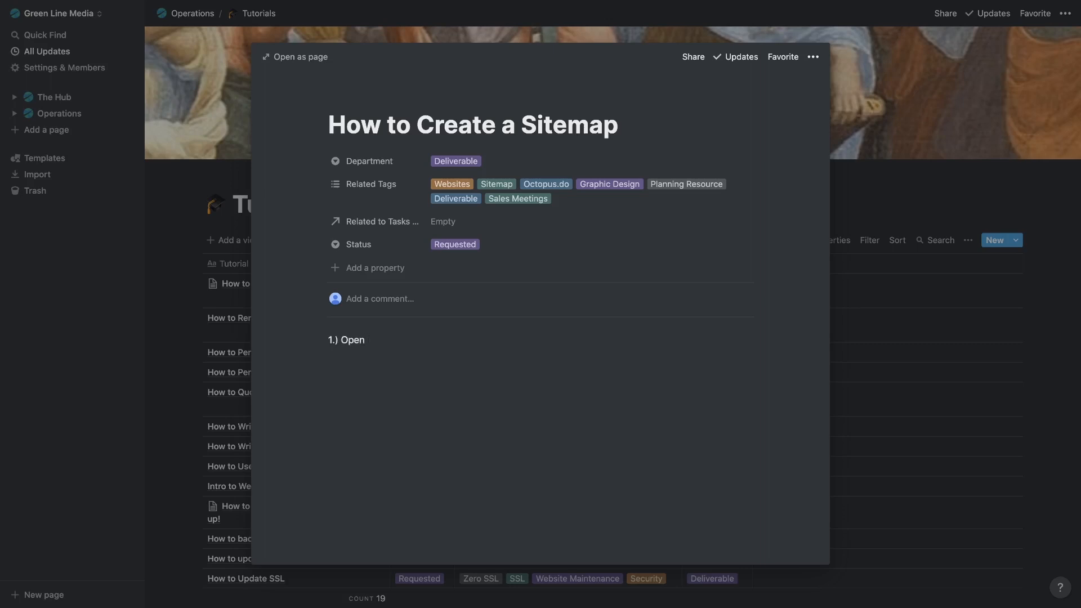
pyautogui.write('Sitemap software')
pyautogui.write('2.)')
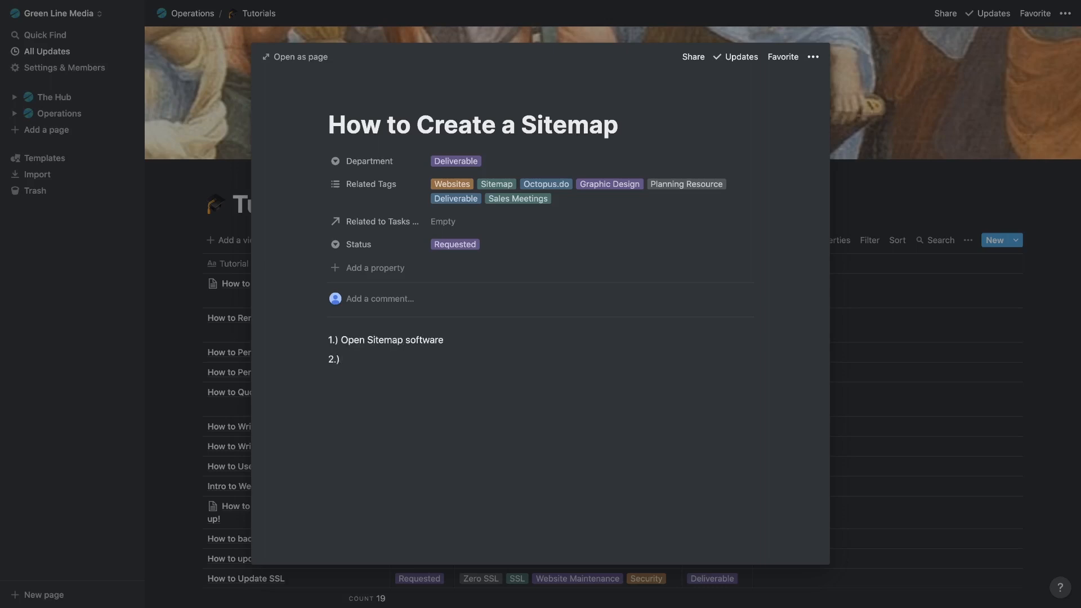
pyautogui.write('Do kw reasea')
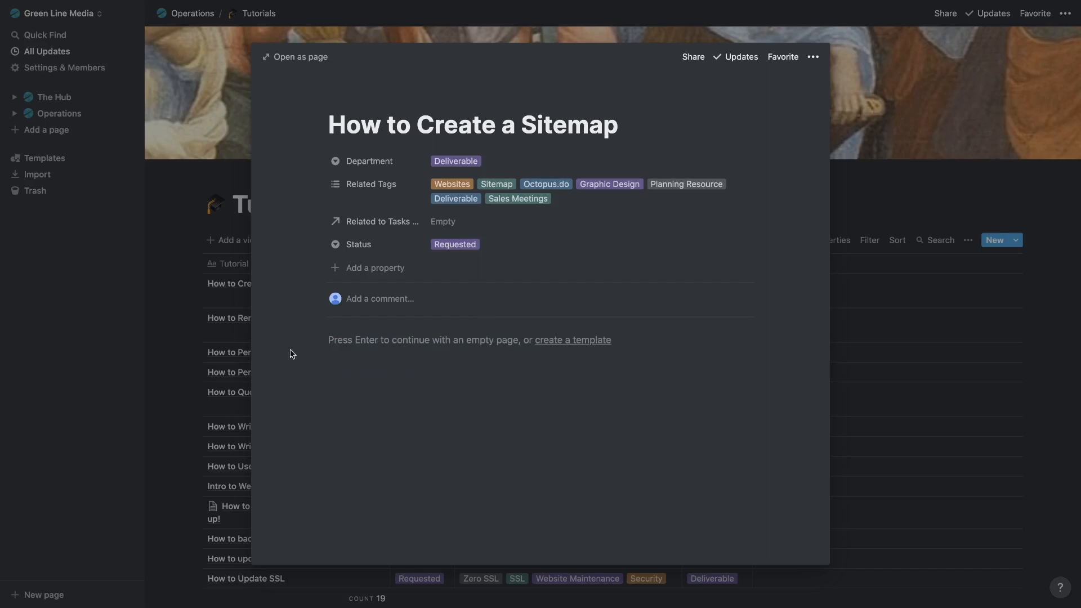
pyautogui.press('Escape')
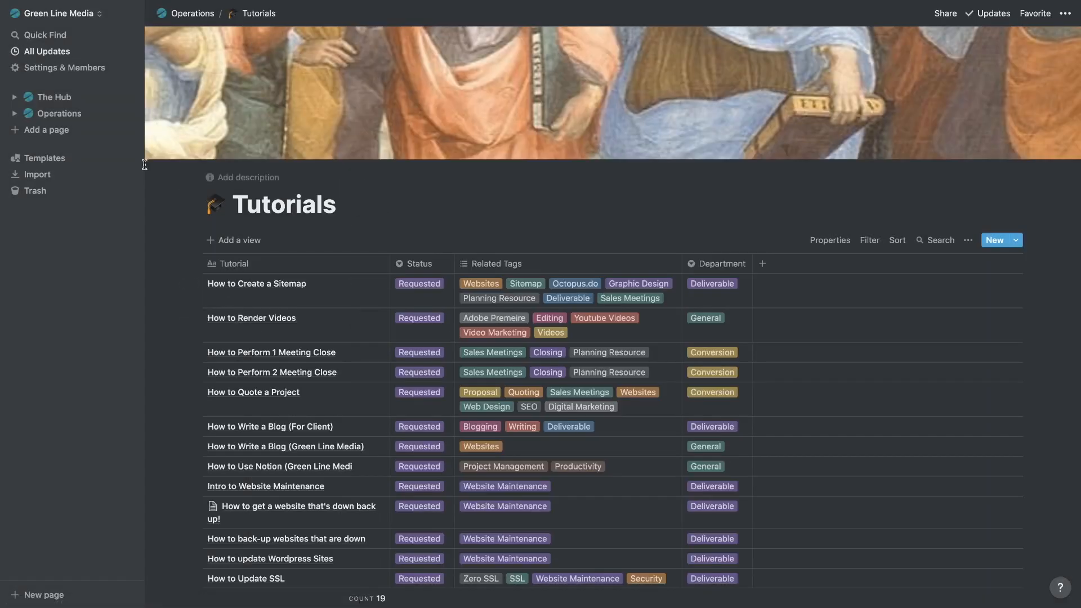